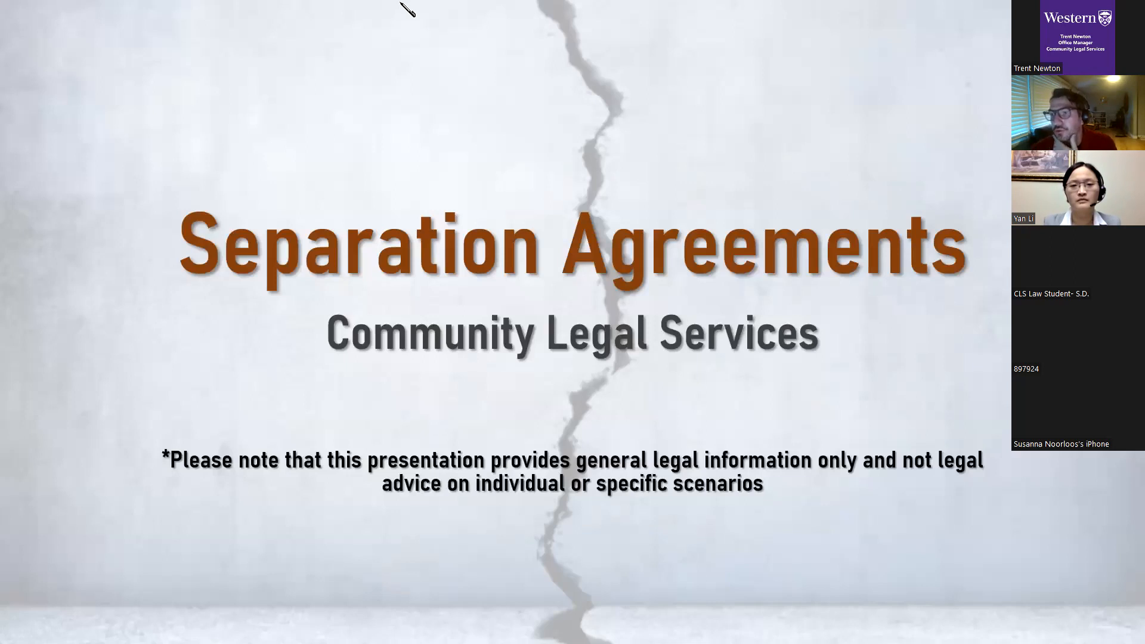
pyautogui.moveTo(425, 104)
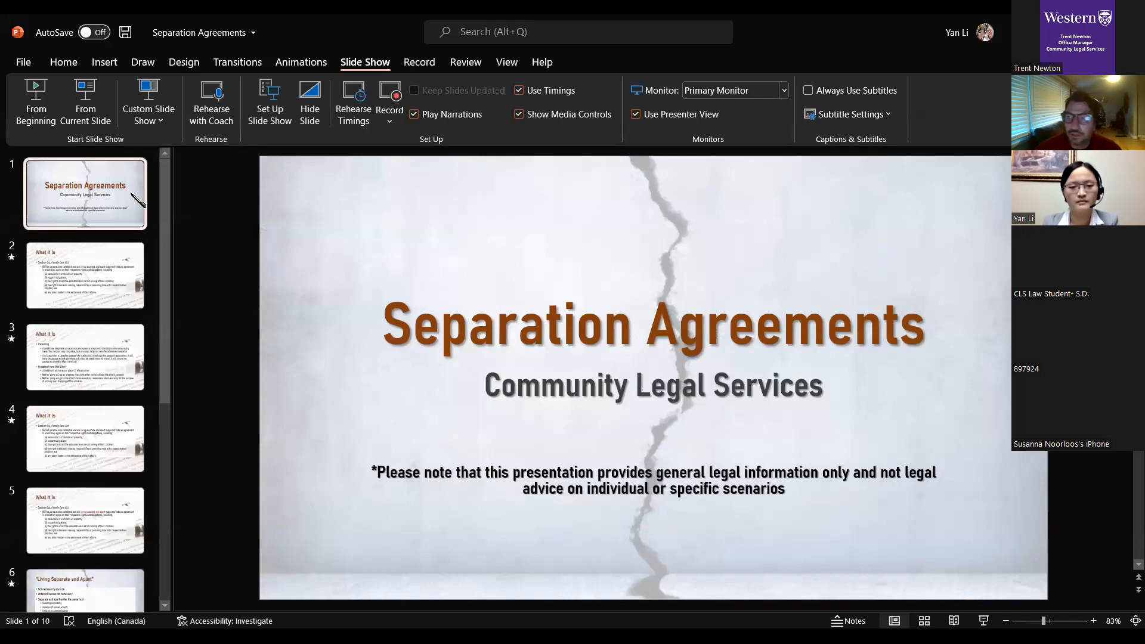
pyautogui.rightClick(512, 329)
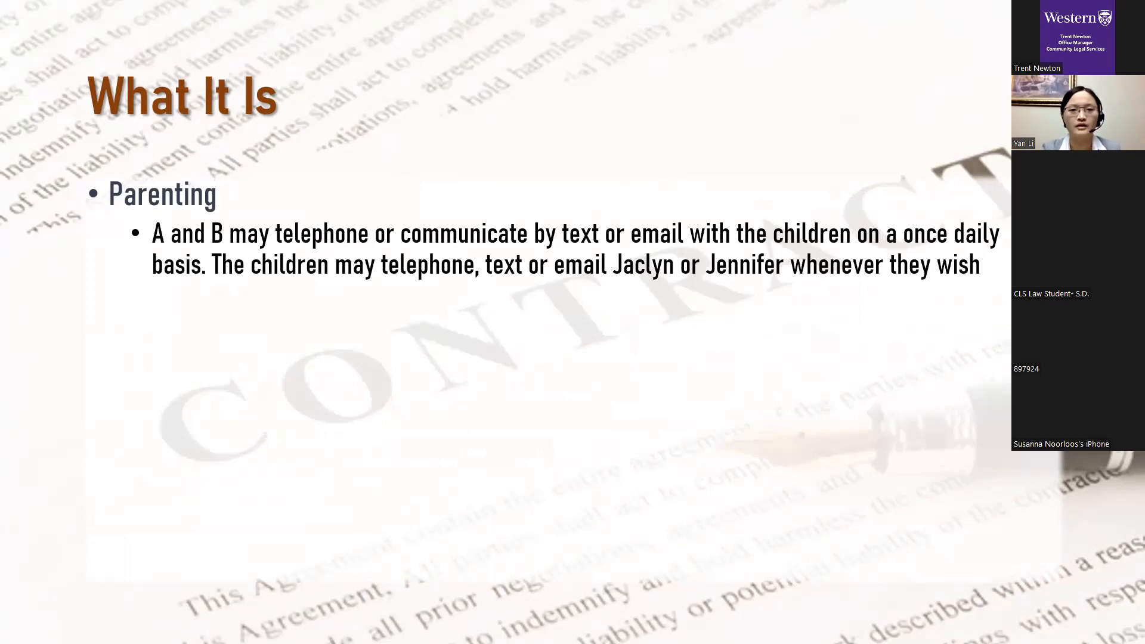
pyautogui.press('right')
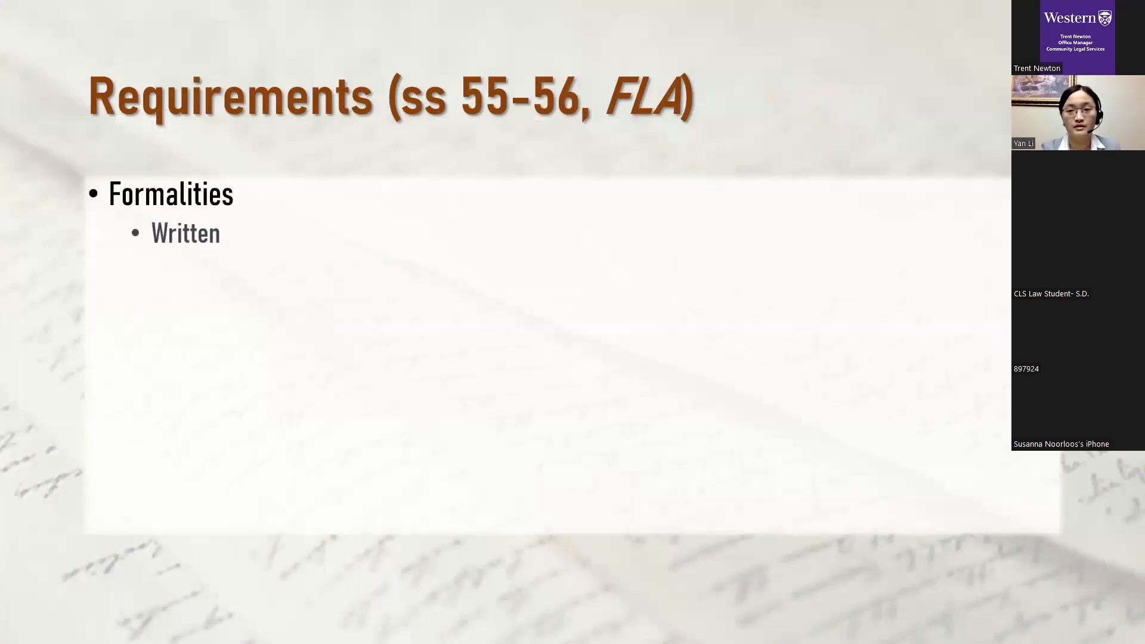
# Step: Advance the Requirements slide to reveal the Formalities sub-point 'Written'
pyautogui.press('right')
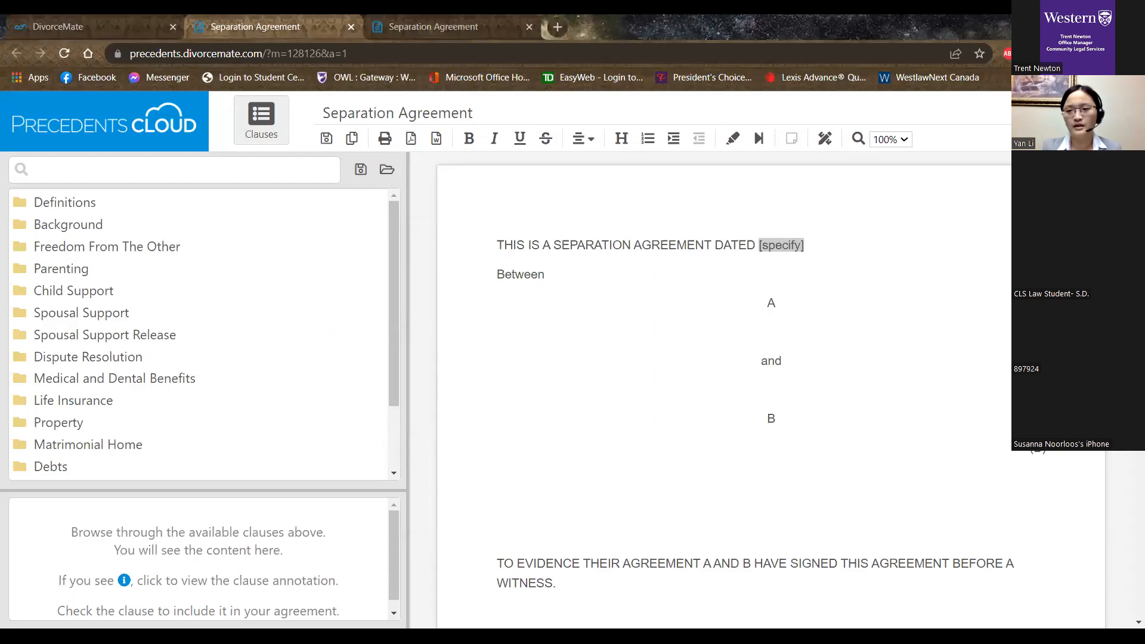
# Step: Add the General Definitions clause as section 1 Definitions, then reveal the Background clause options
pyautogui.scroll(-3)
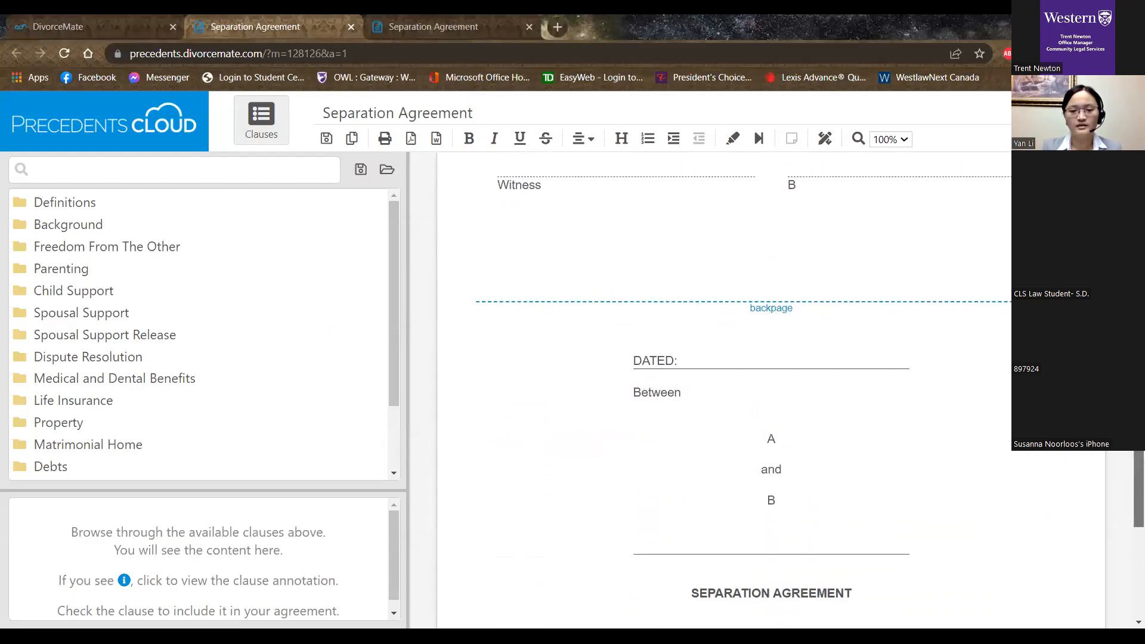
pyautogui.scroll(-3)
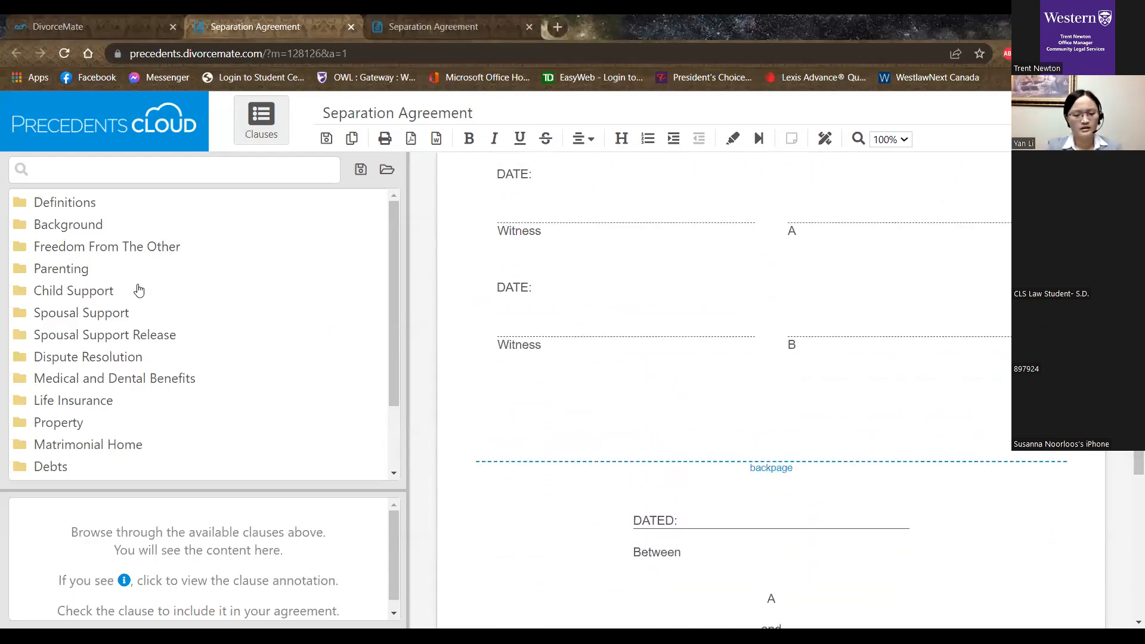
pyautogui.moveTo(70, 332)
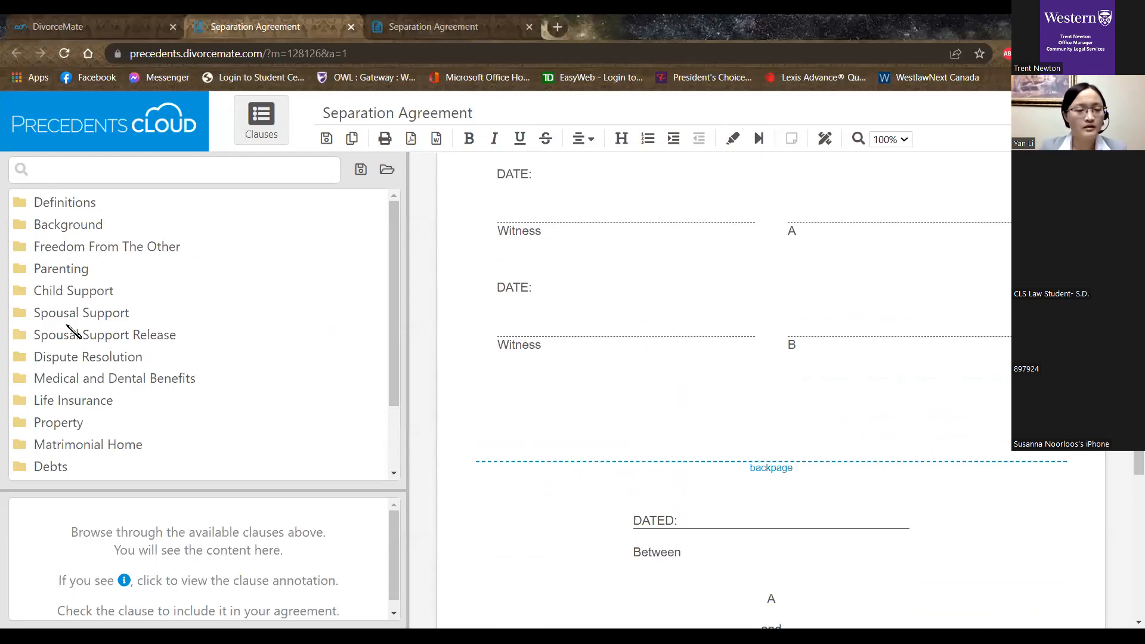
pyautogui.scroll(-3)
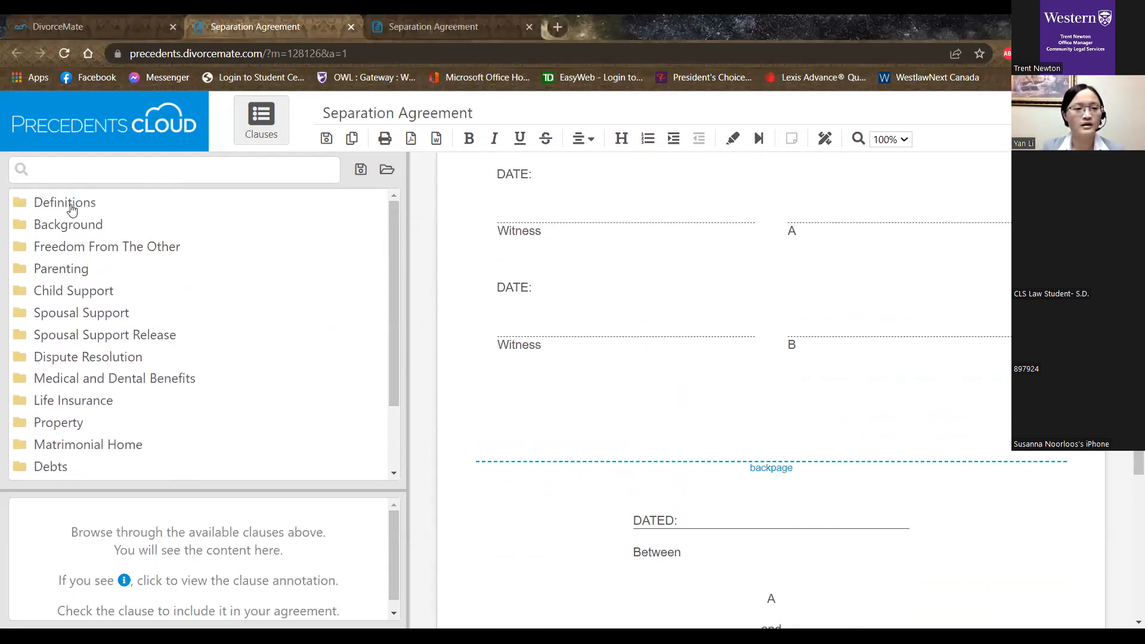
pyautogui.click(64, 203)
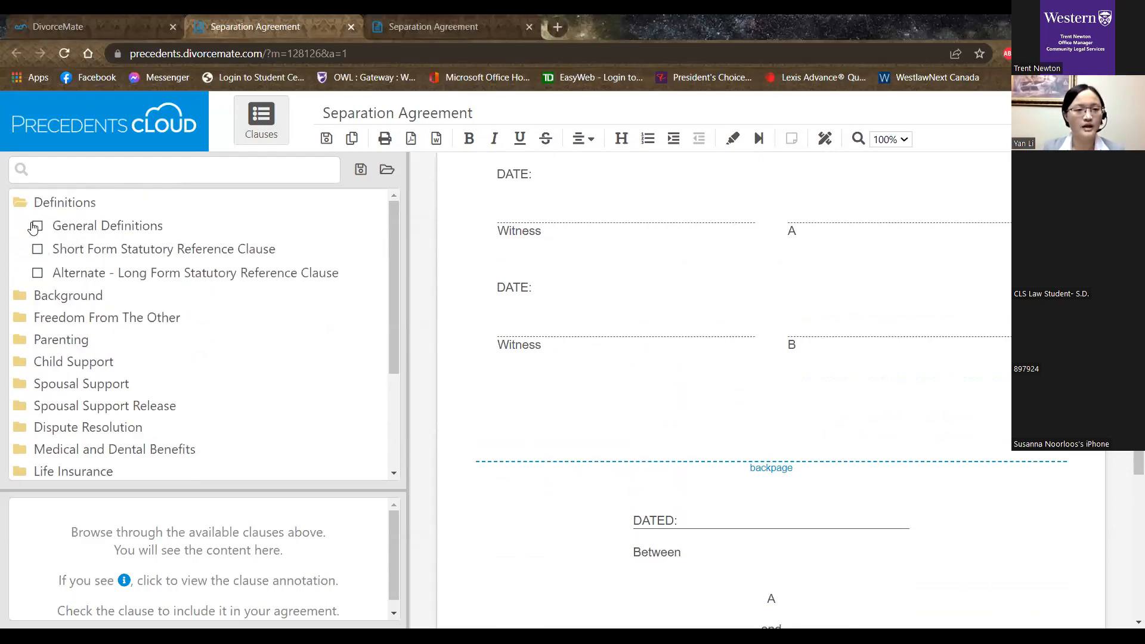
pyautogui.click(37, 226)
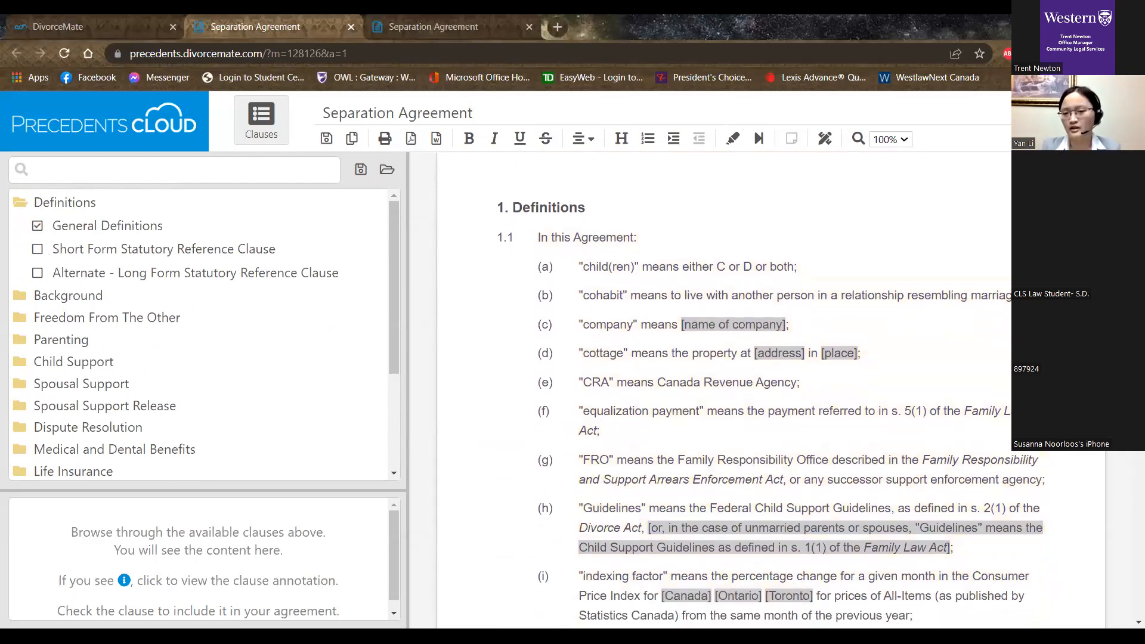
pyautogui.scroll(-3)
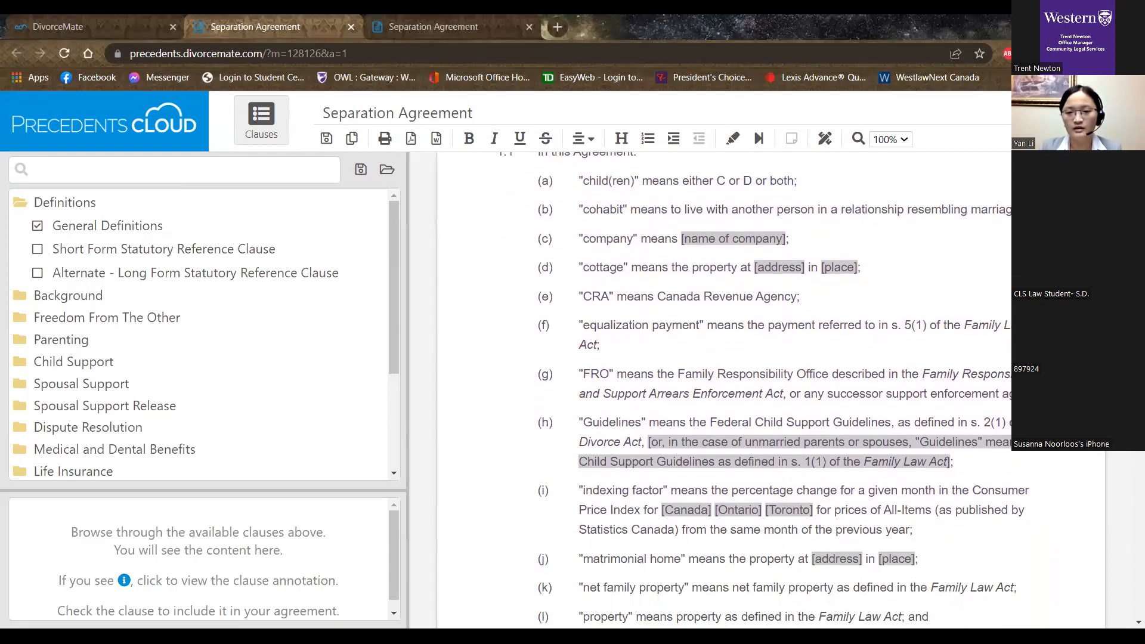
pyautogui.scroll(-3)
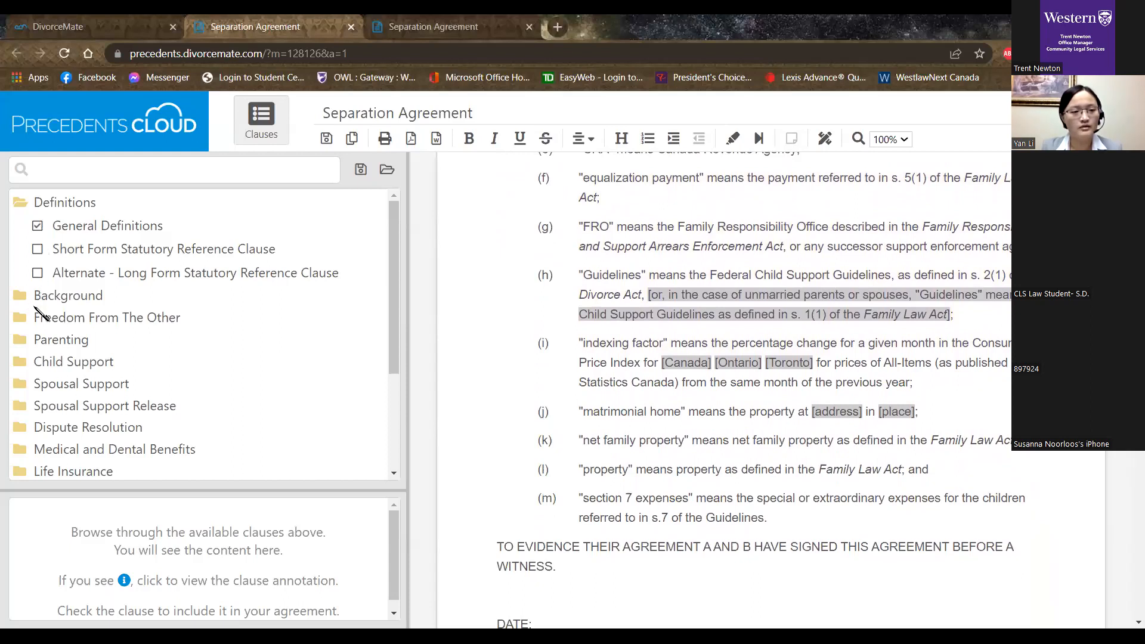
pyautogui.click(68, 294)
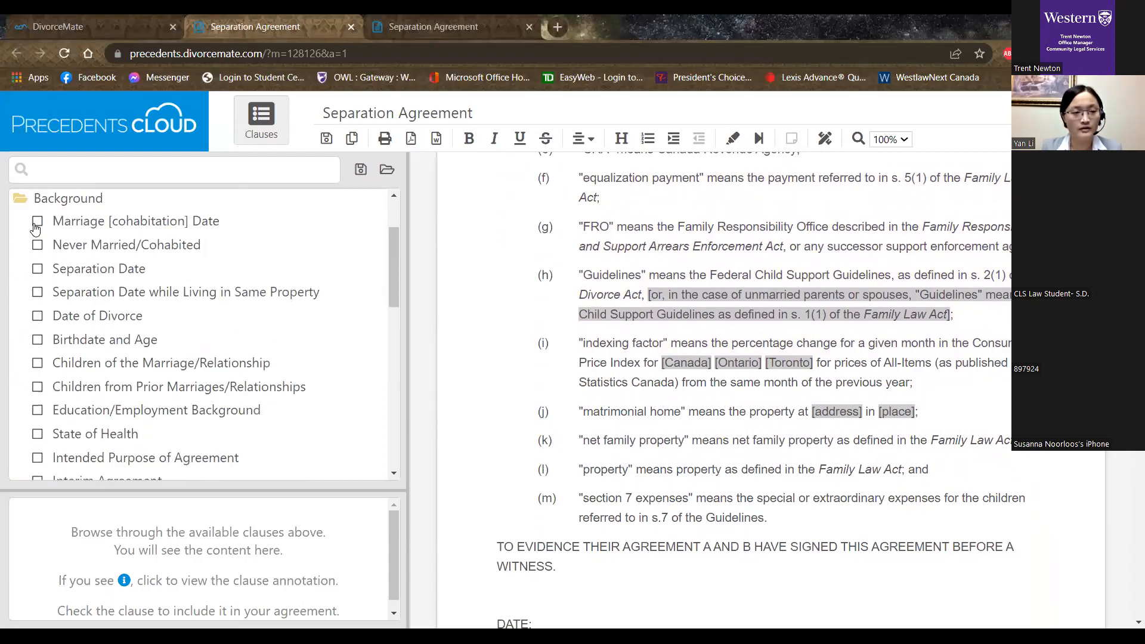
# Step: Add the Marriage Date and Separation Date clauses to the Background section
pyautogui.click(37, 222)
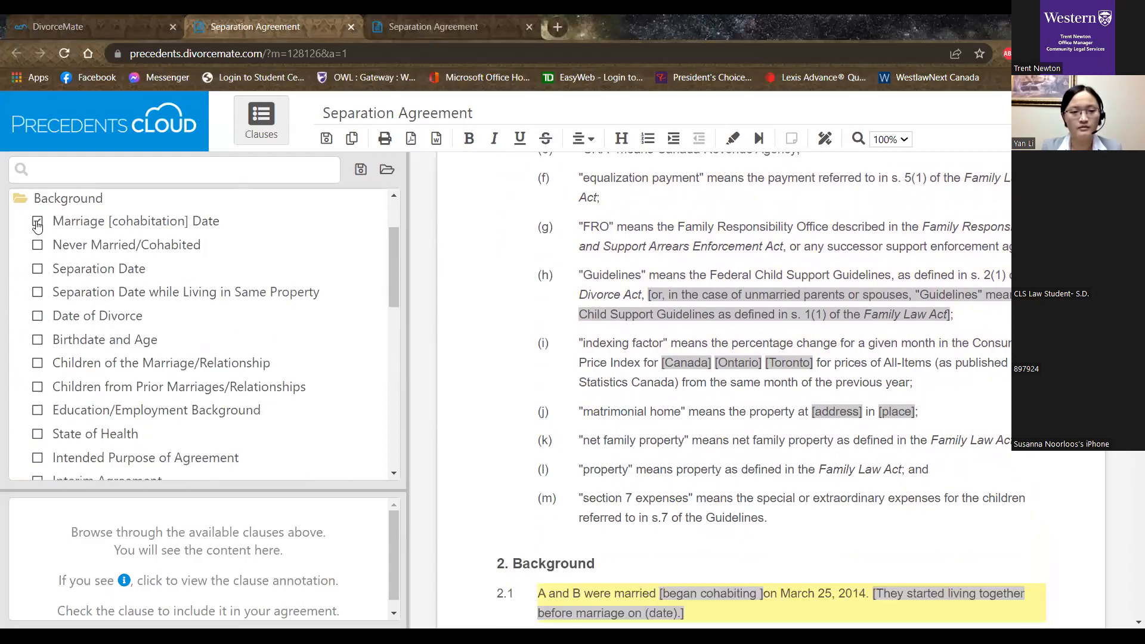
pyautogui.click(37, 222)
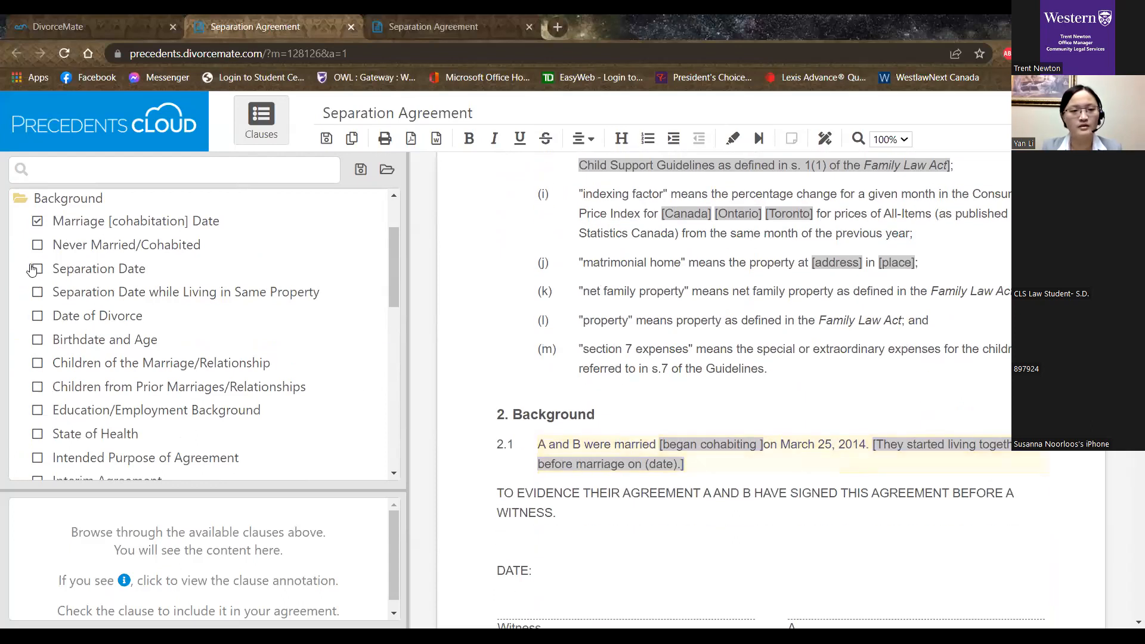
pyautogui.click(37, 269)
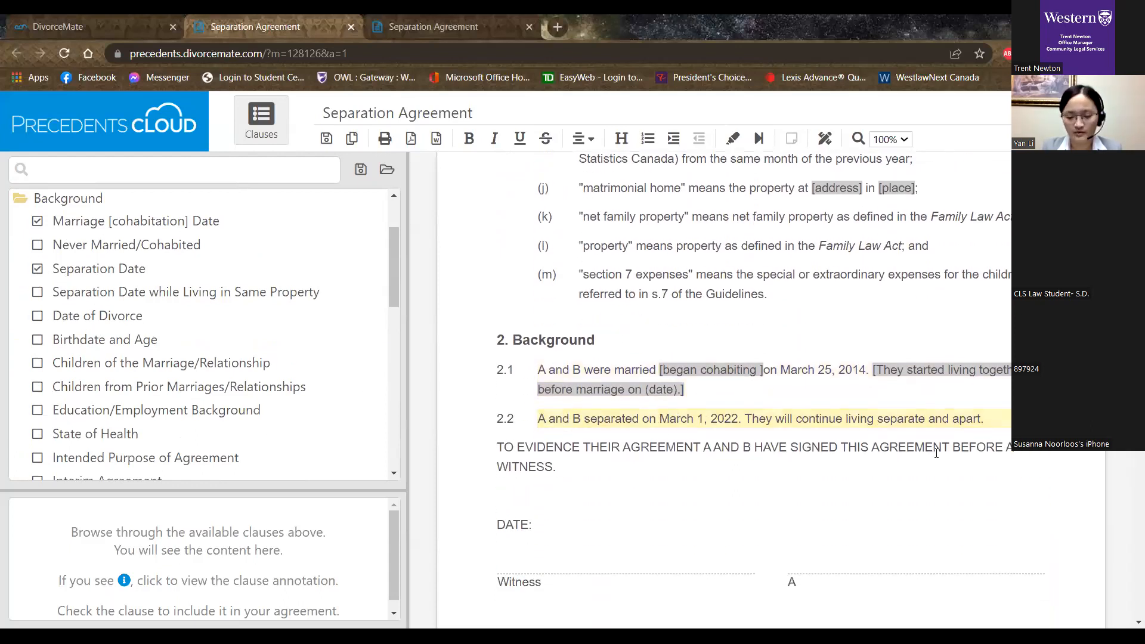
pyautogui.scroll(-3)
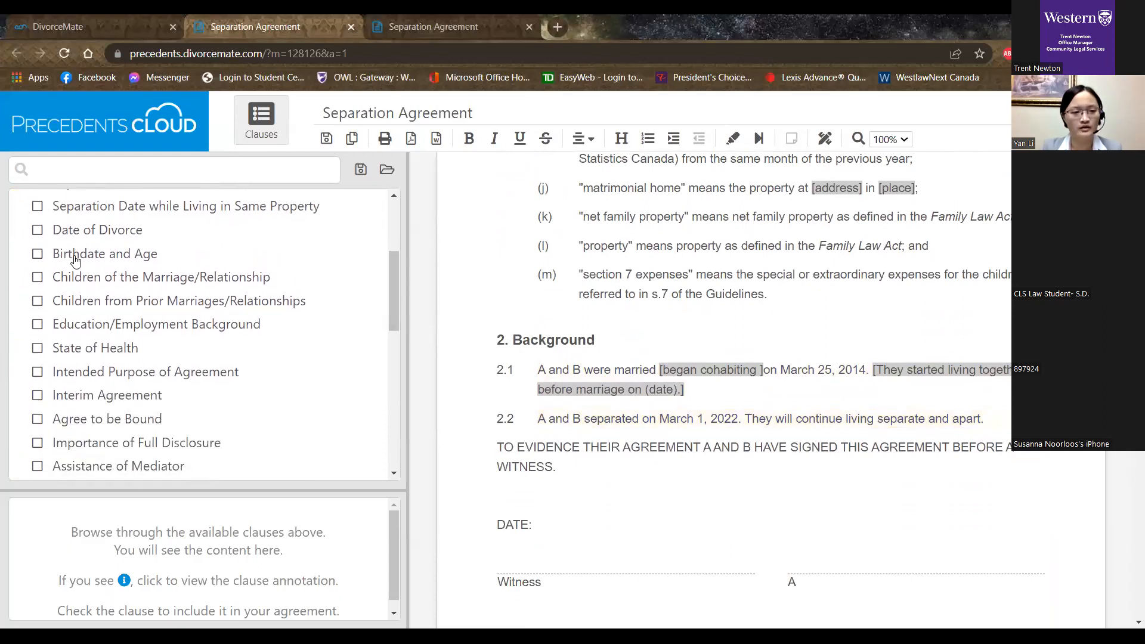
pyautogui.moveTo(108, 294)
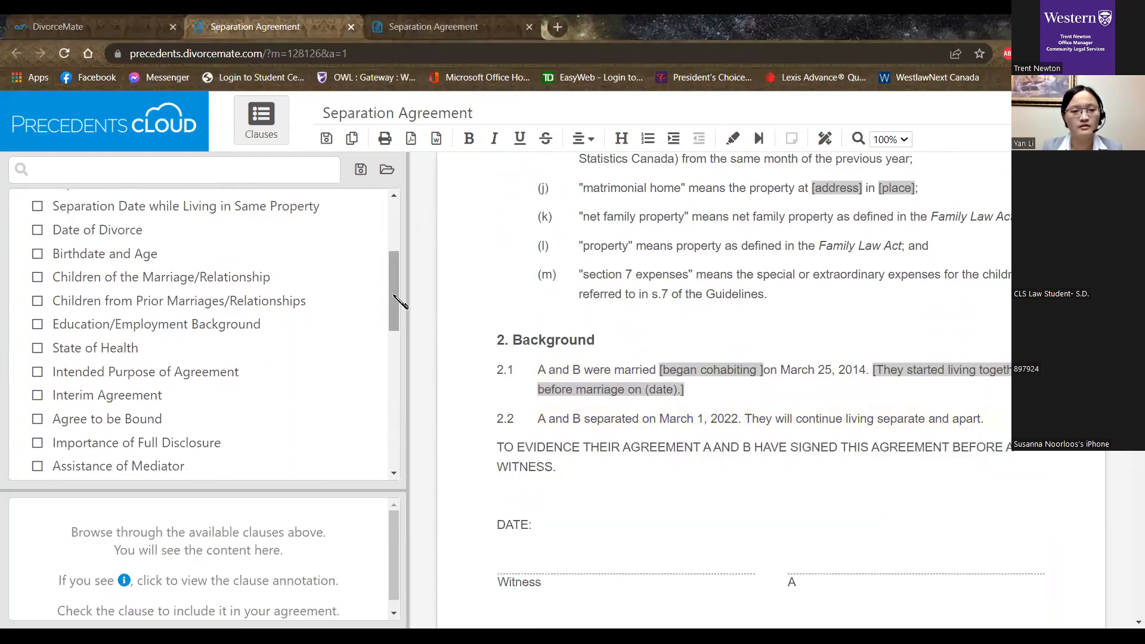
pyautogui.scroll(-3)
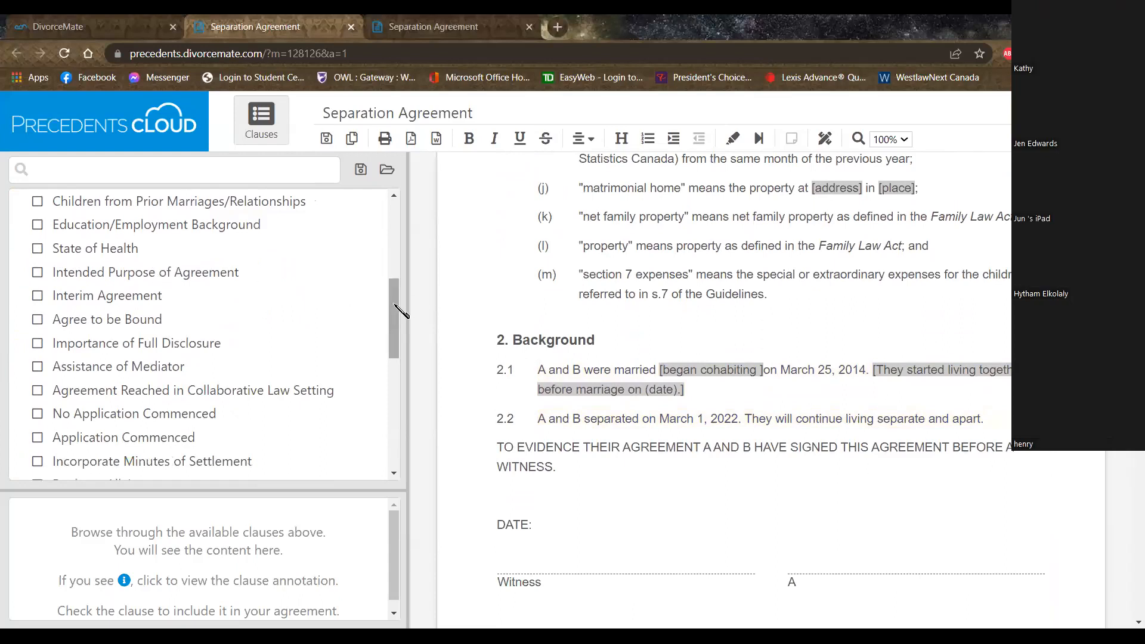
pyautogui.scroll(-3)
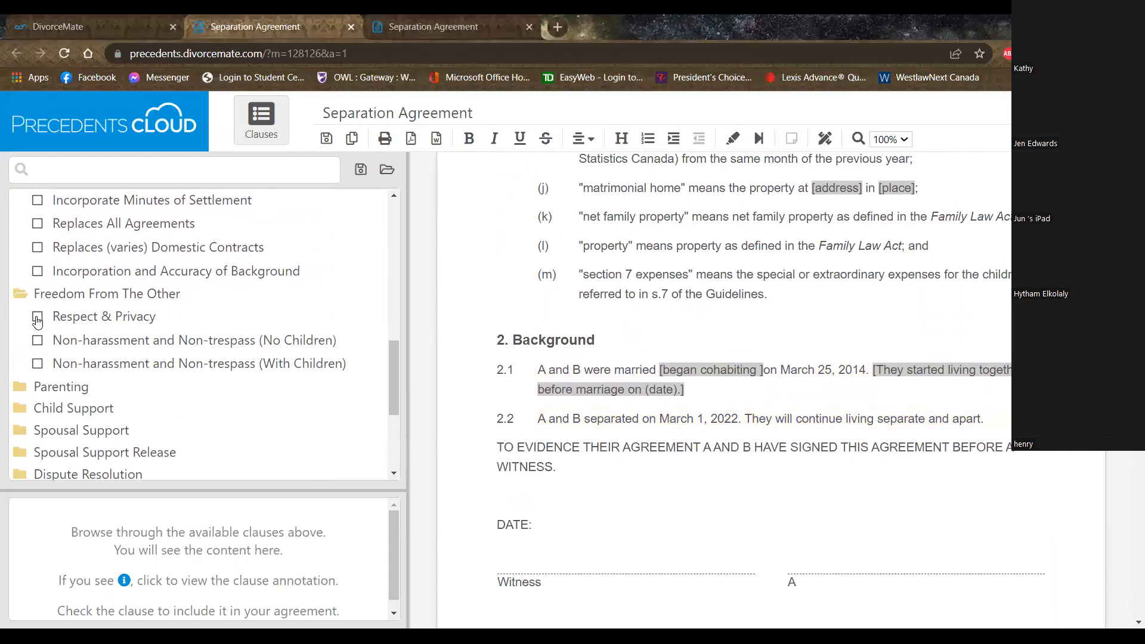
# Step: Add the Respect & Privacy clause as section 3 Freedom From The Other
pyautogui.click(38, 316)
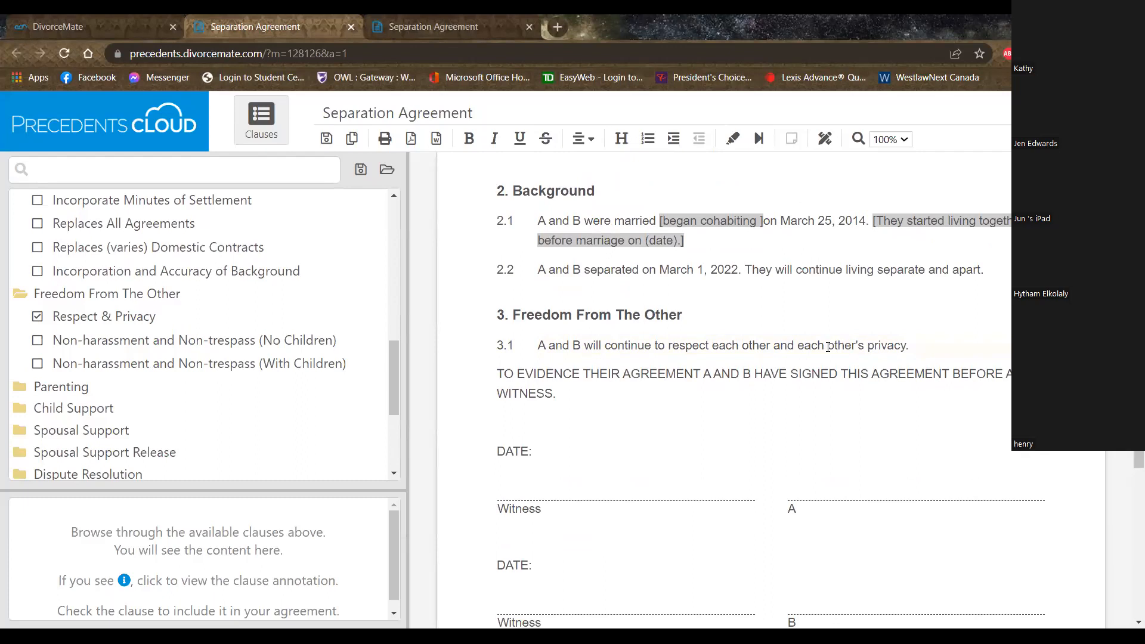
pyautogui.scroll(-3)
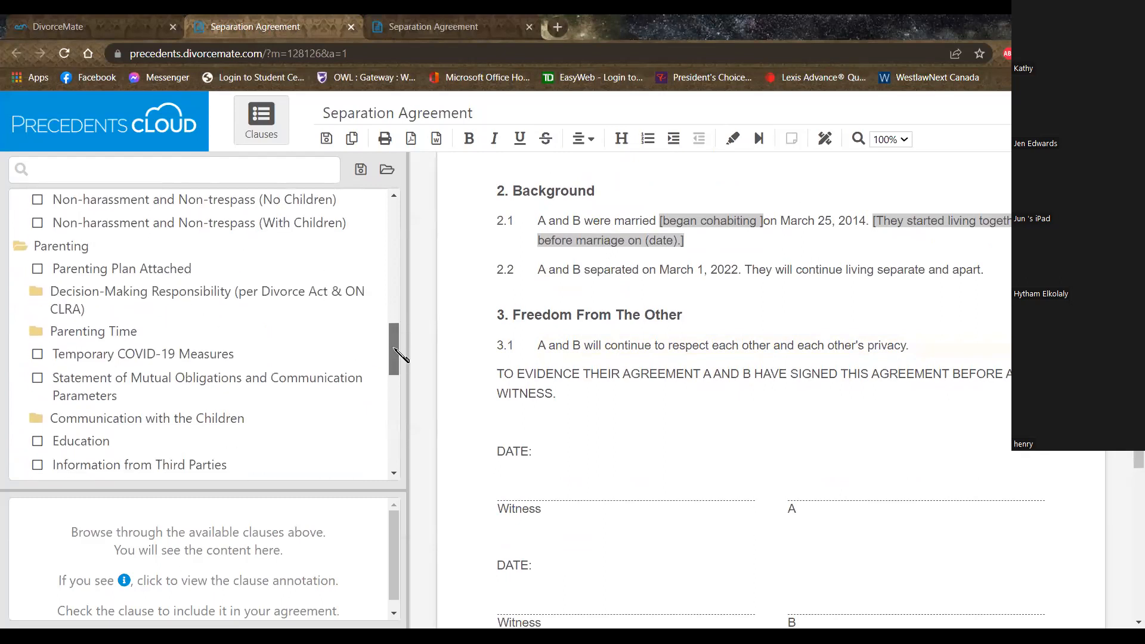
pyautogui.scroll(-3)
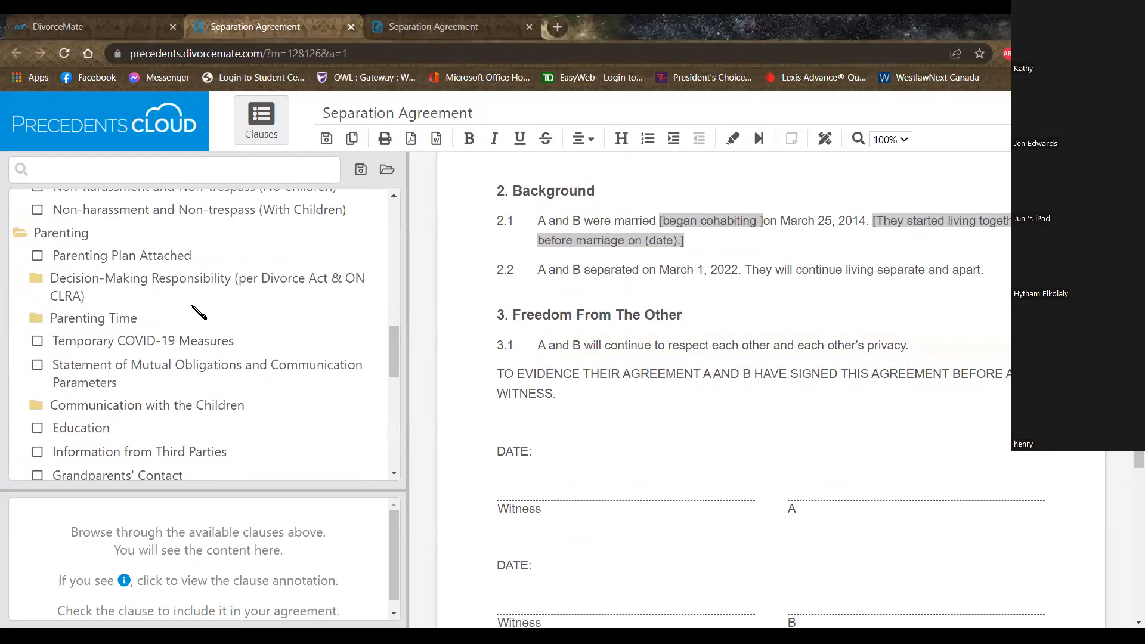
pyautogui.moveTo(197, 292)
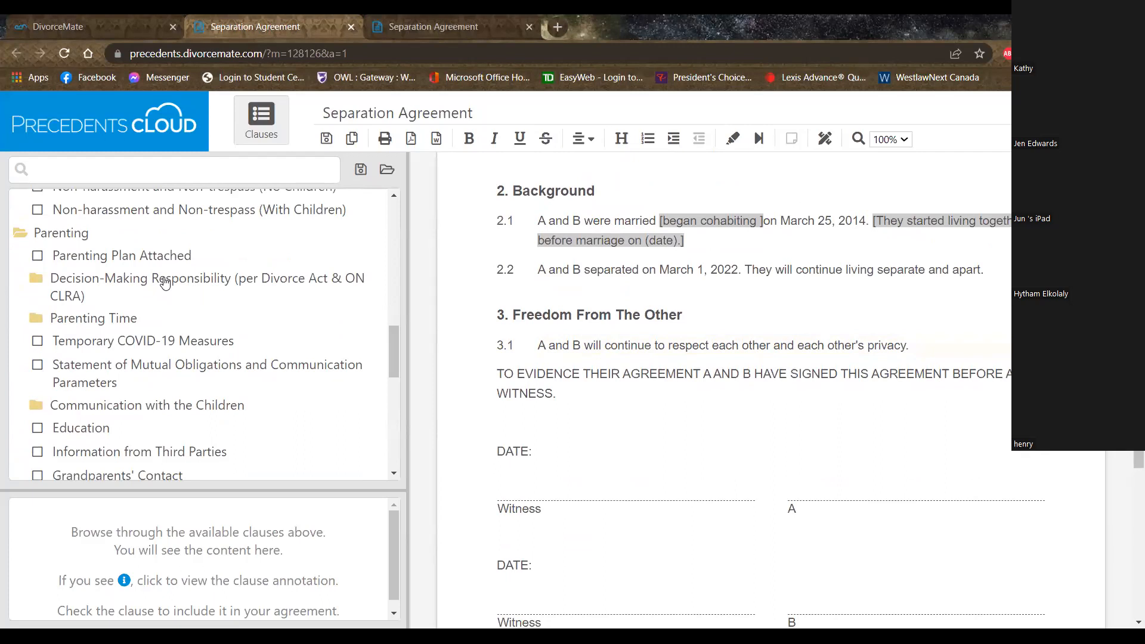
pyautogui.moveTo(140, 305)
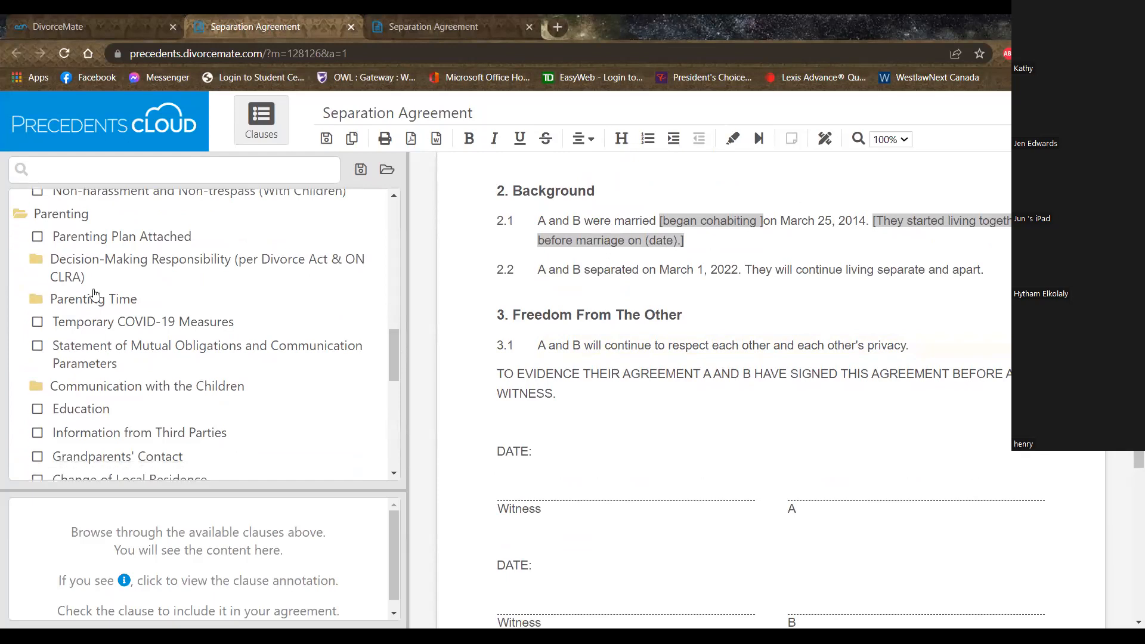
pyautogui.moveTo(142, 266)
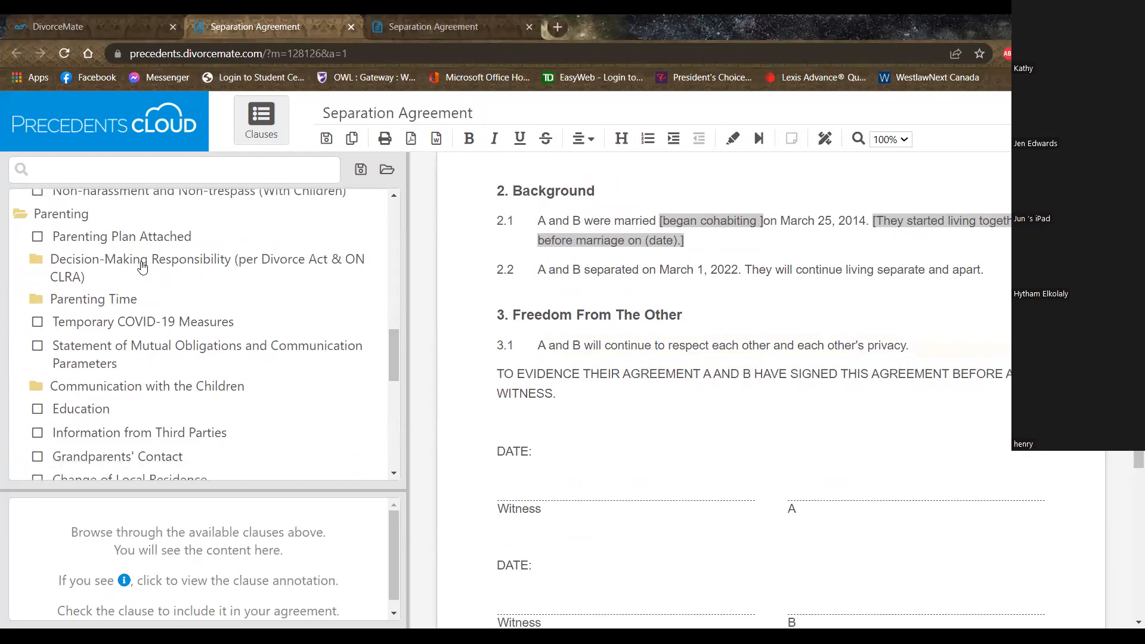
pyautogui.moveTo(97, 317)
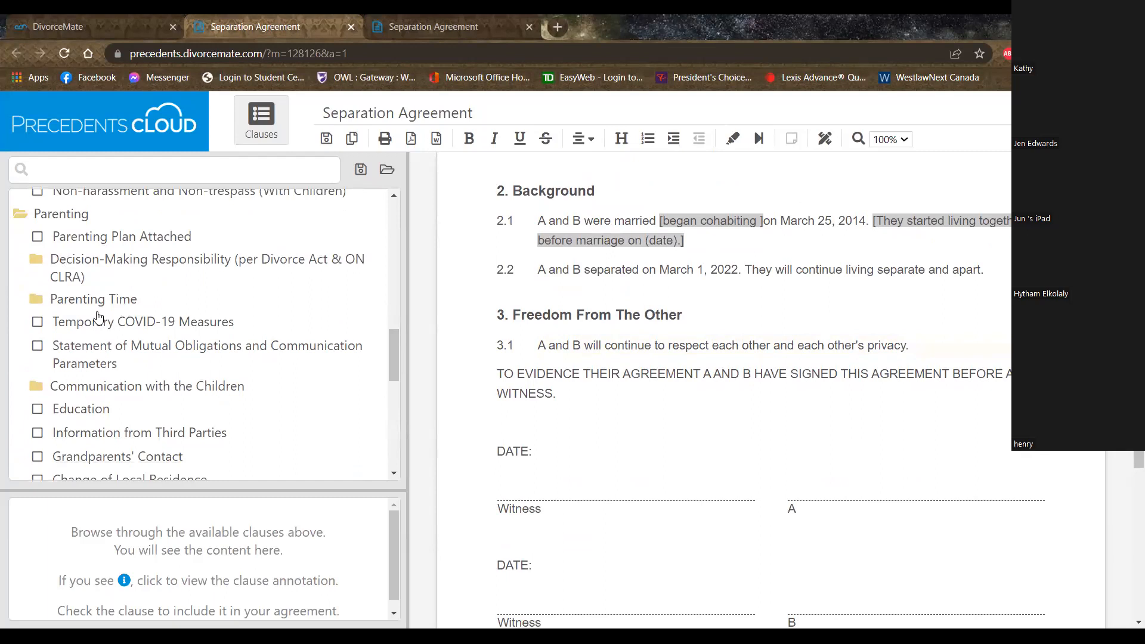
pyautogui.moveTo(216, 300)
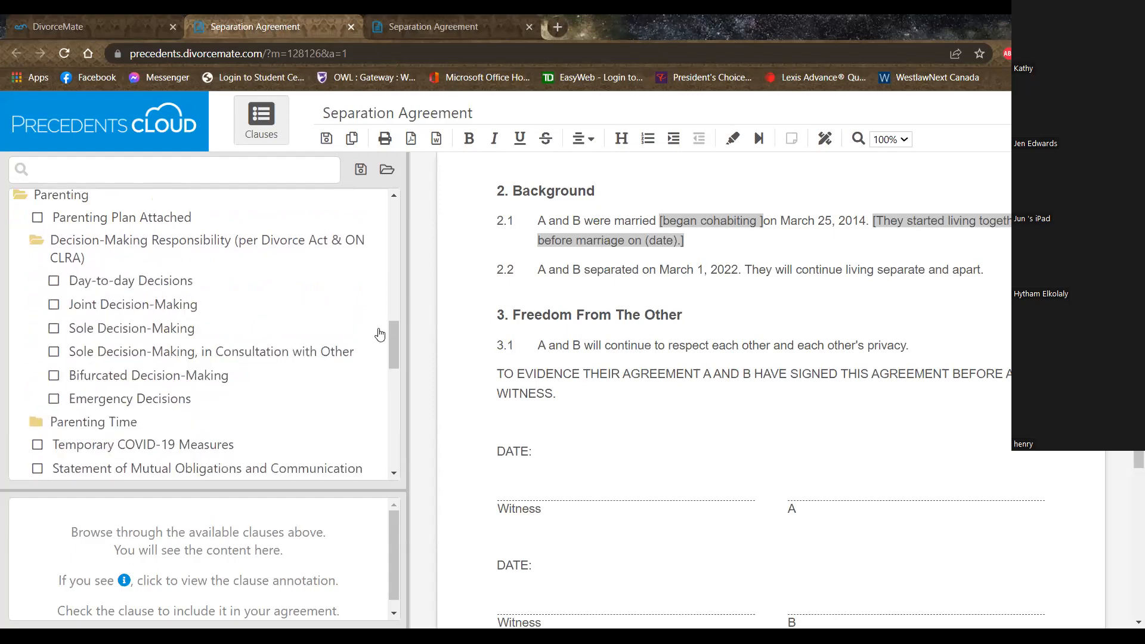
pyautogui.scroll(-3)
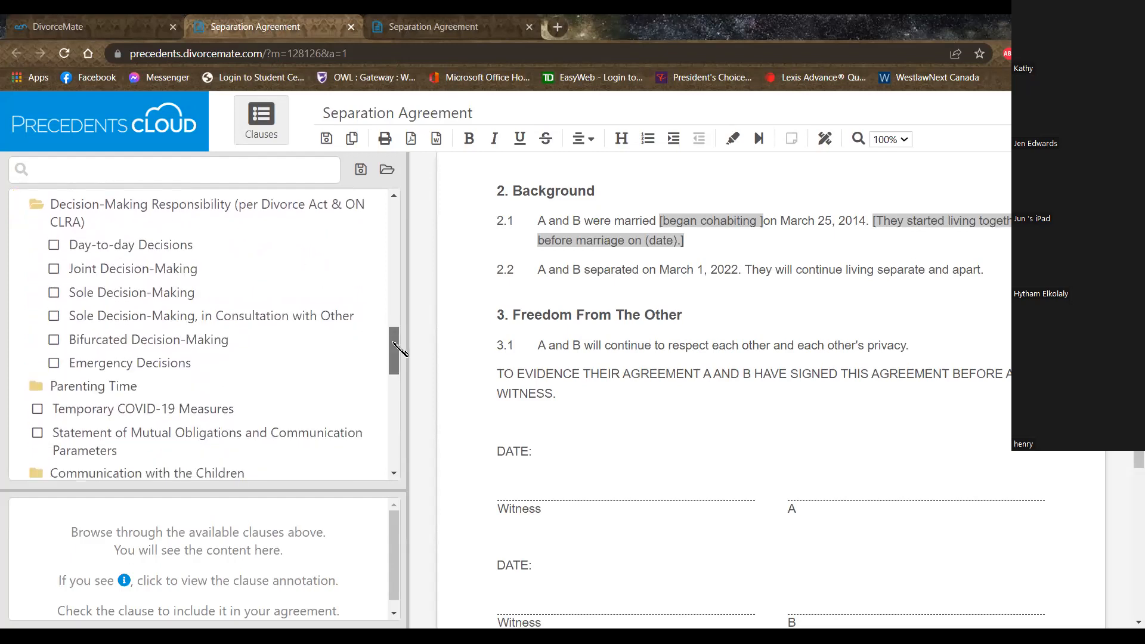
pyautogui.scroll(-3)
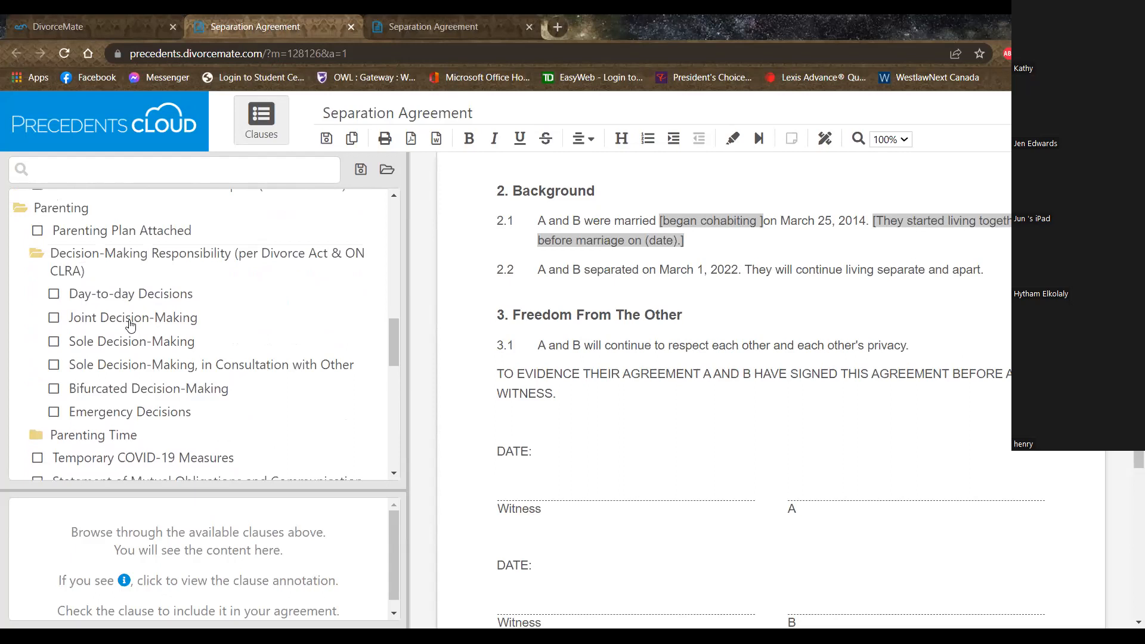
pyautogui.moveTo(57, 314)
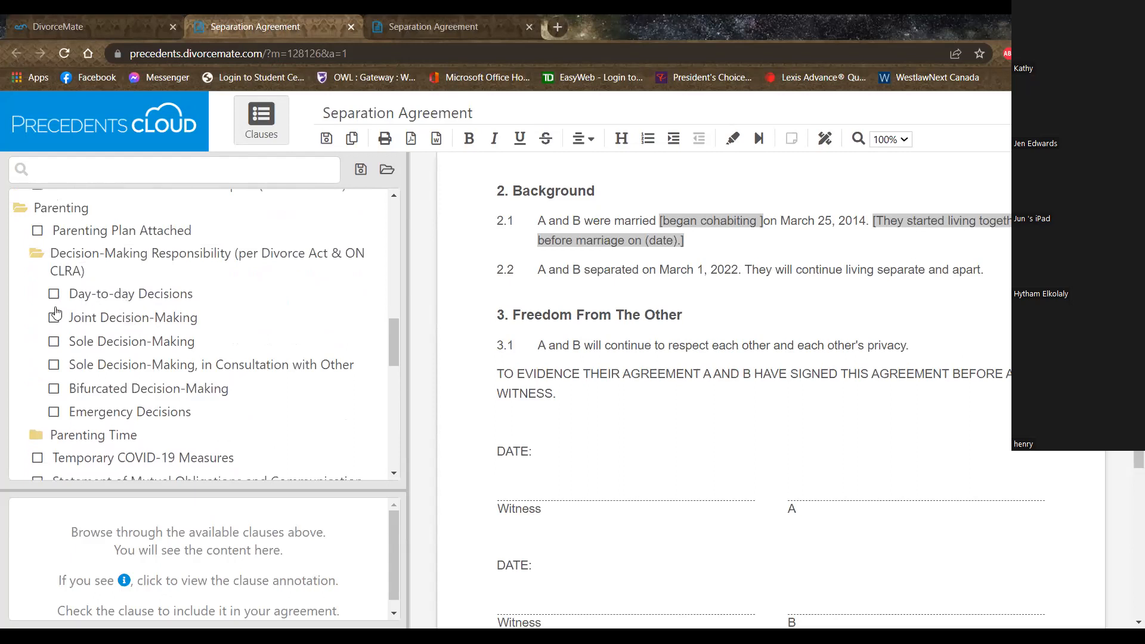
pyautogui.click(53, 316)
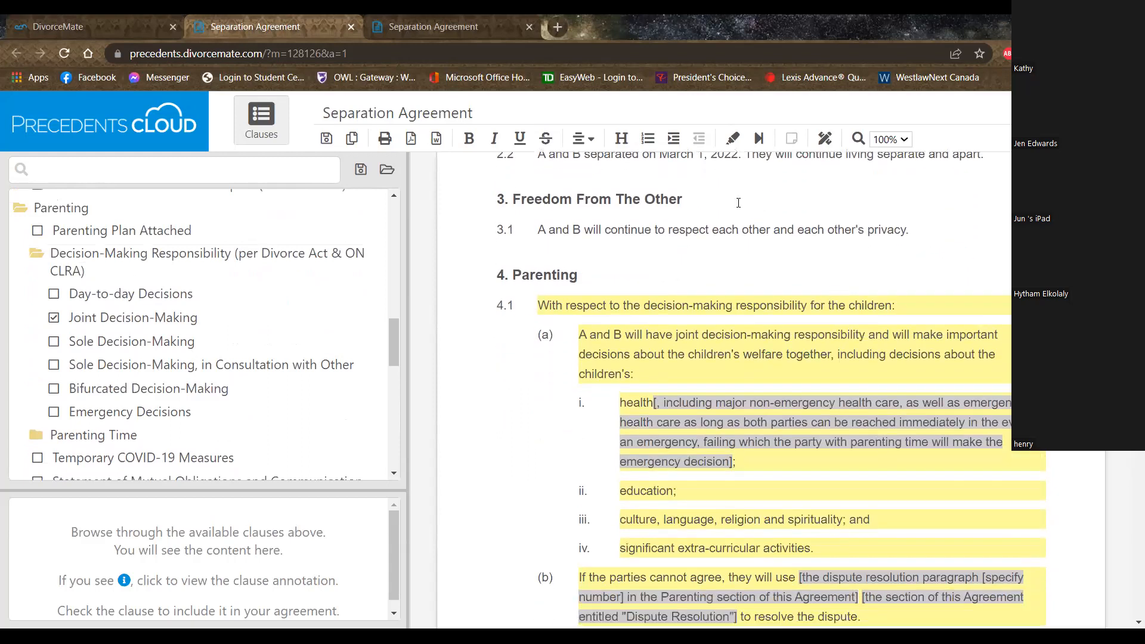
pyautogui.click(54, 318)
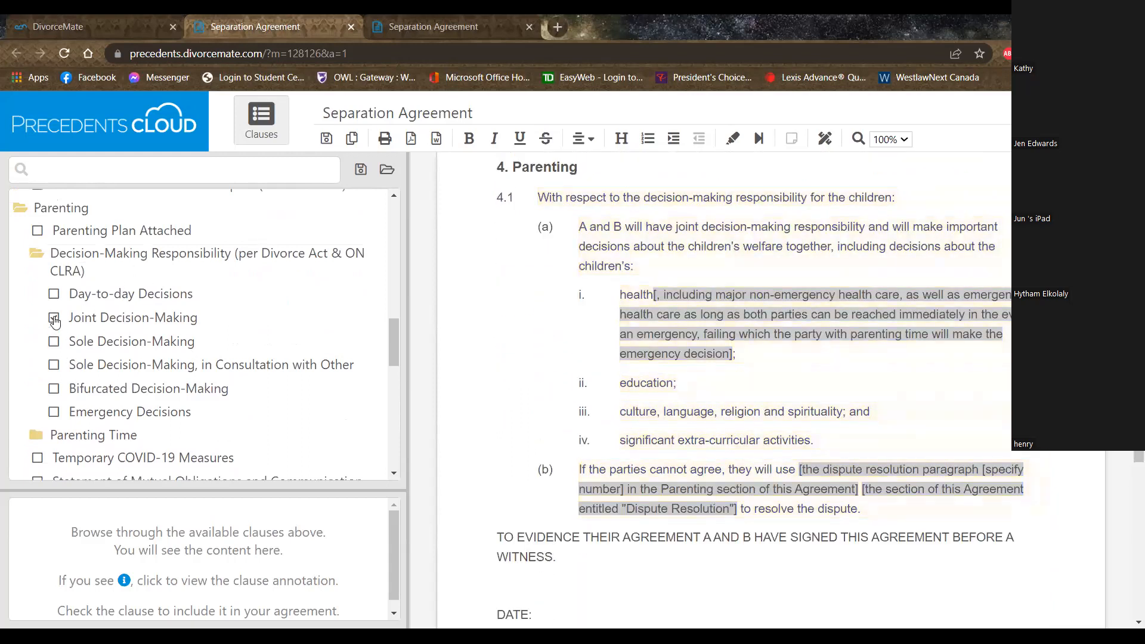
pyautogui.scroll(-3)
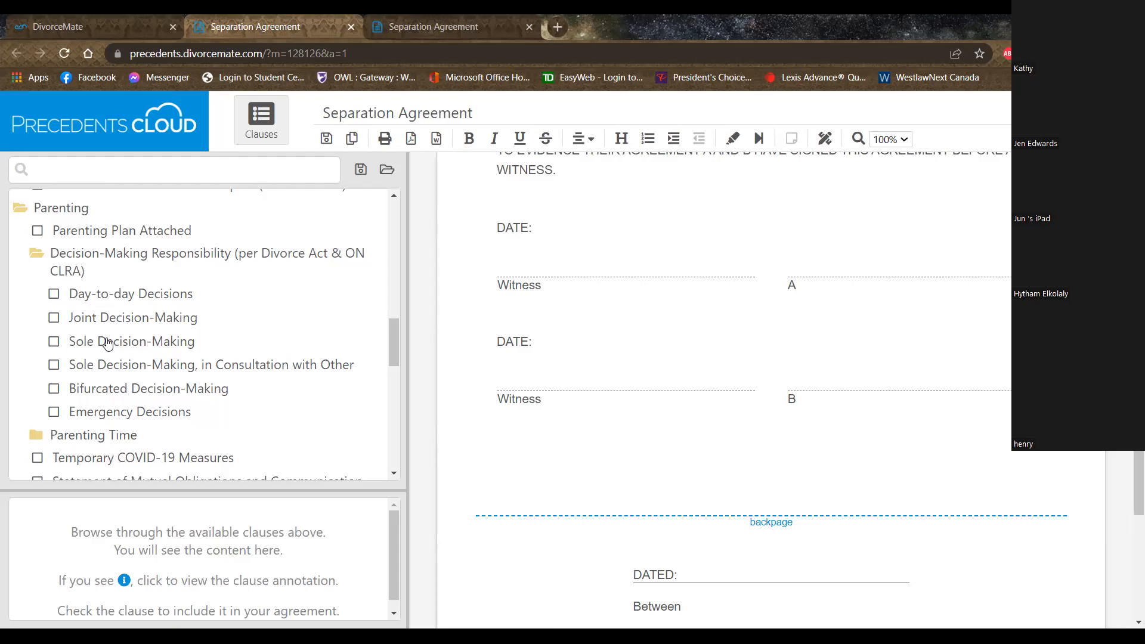
pyautogui.moveTo(284, 361)
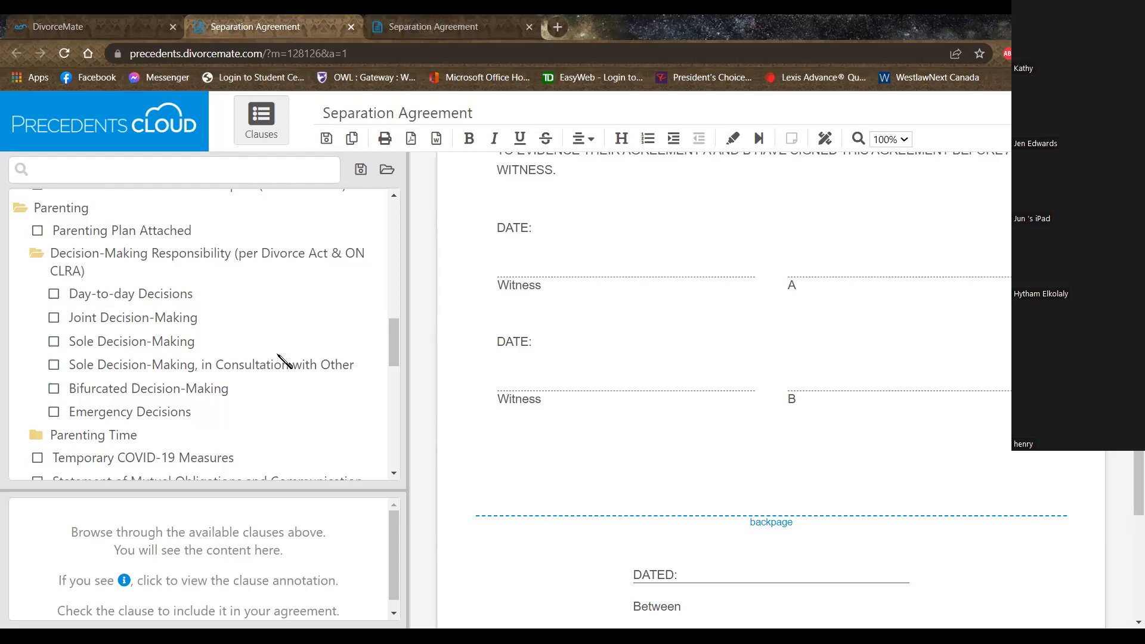
pyautogui.moveTo(317, 386)
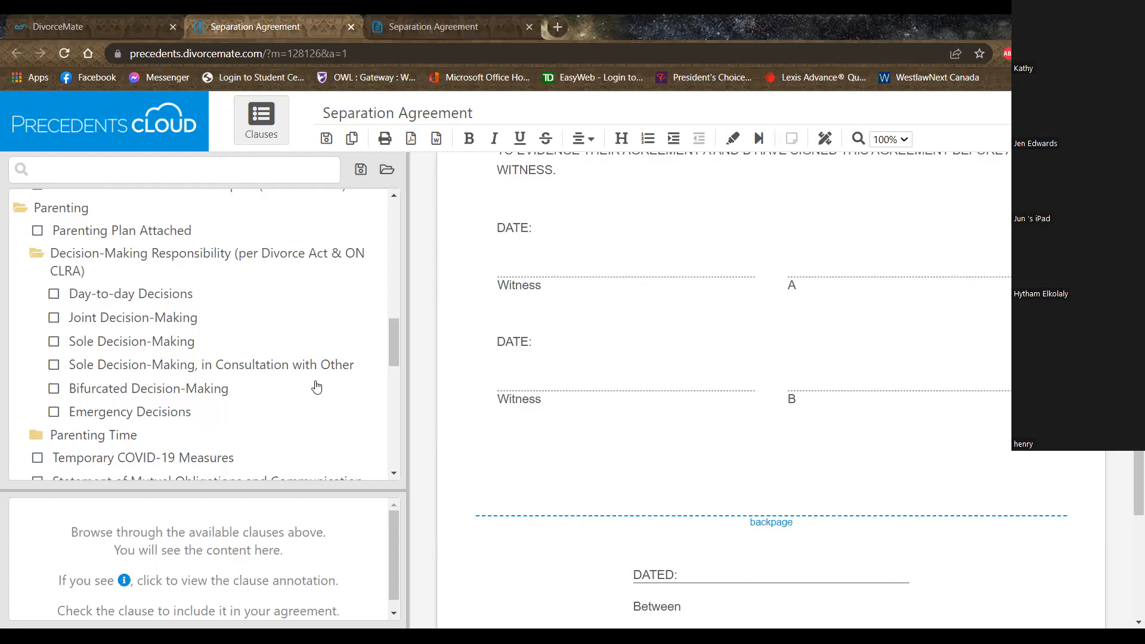
pyautogui.moveTo(293, 390)
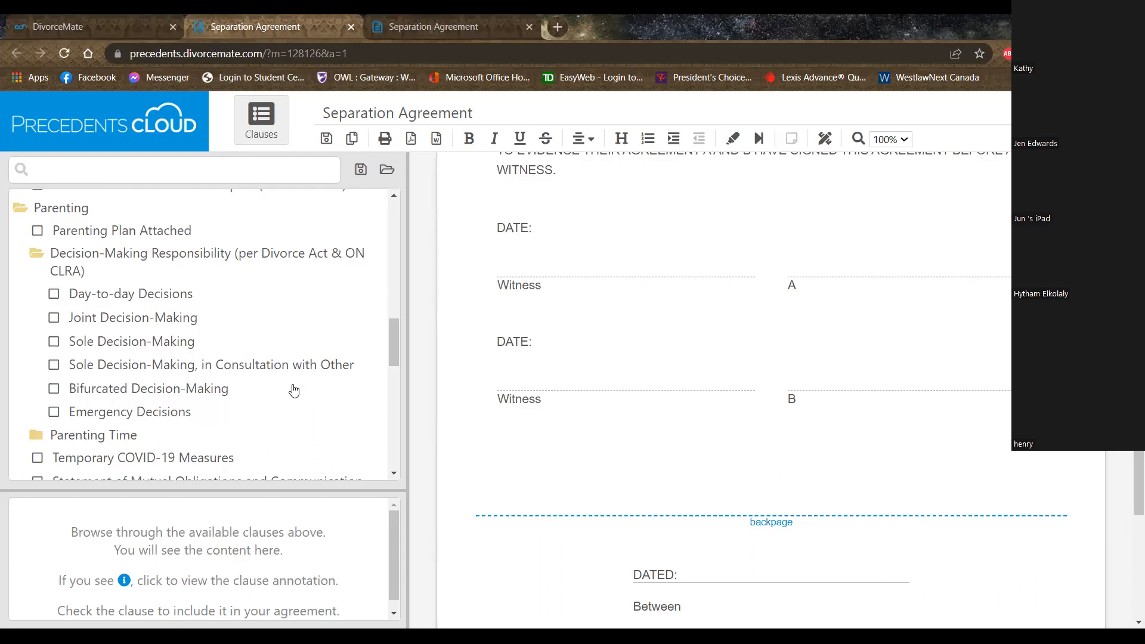
pyautogui.click(54, 365)
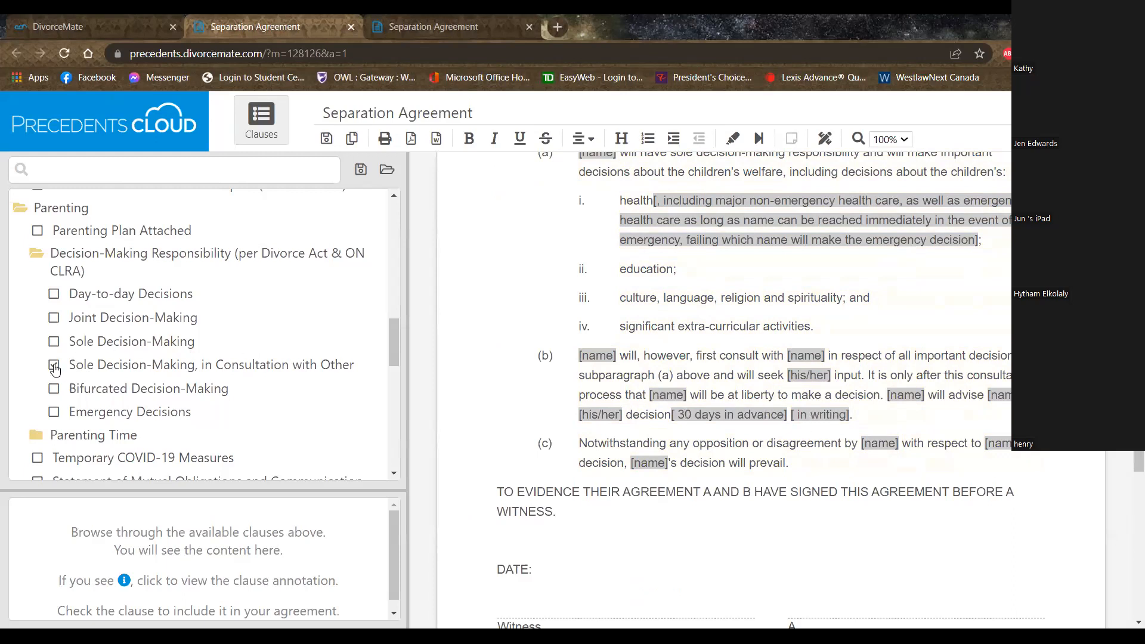
pyautogui.scroll(-3)
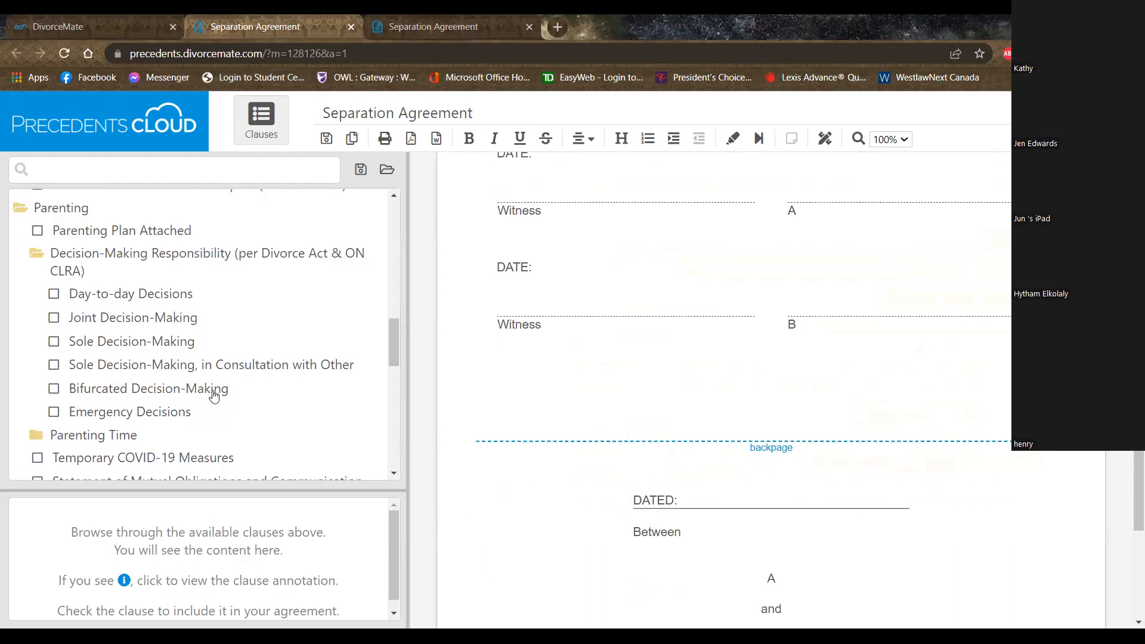
pyautogui.moveTo(245, 349)
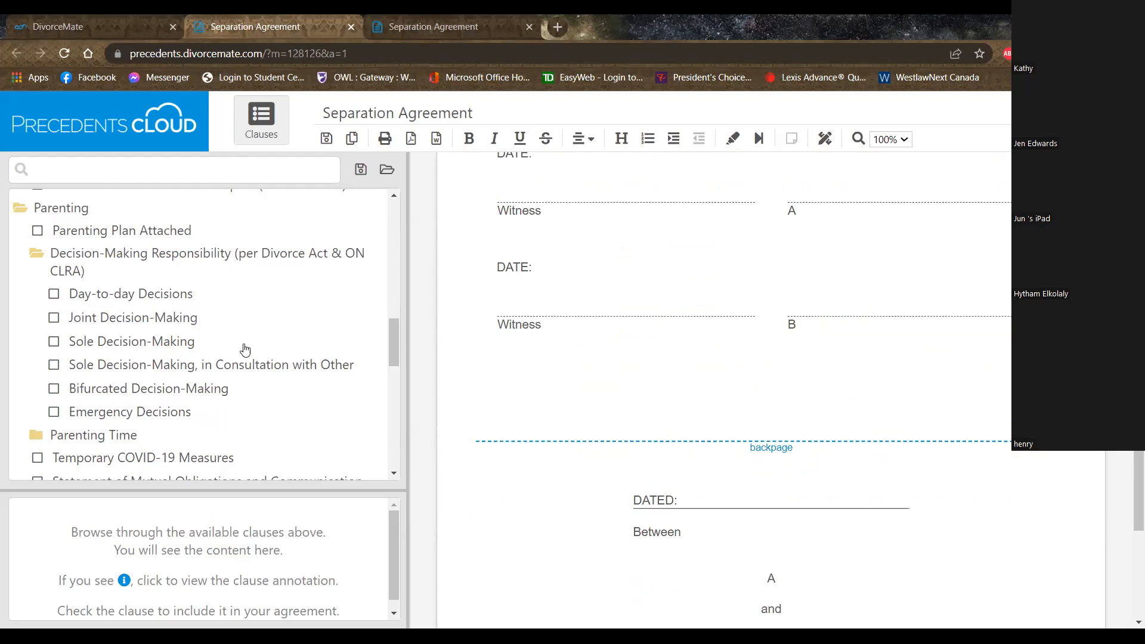
# Step: Add Right of First Refusal for Both Parties from Parenting Time as section 4 Parenting
pyautogui.scroll(-3)
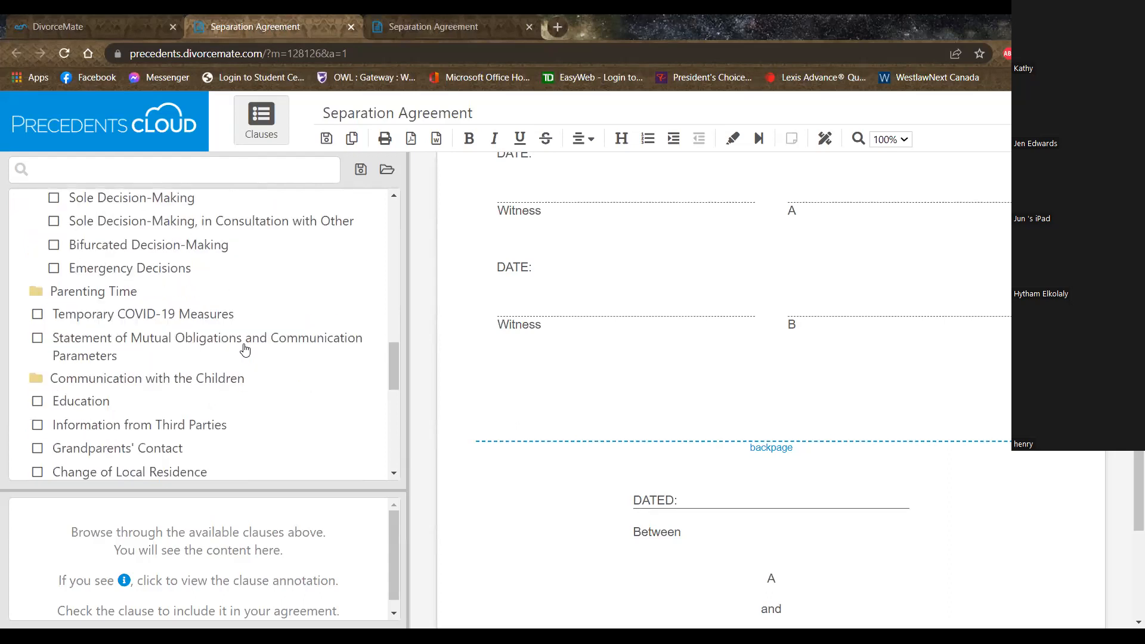
pyautogui.scroll(-3)
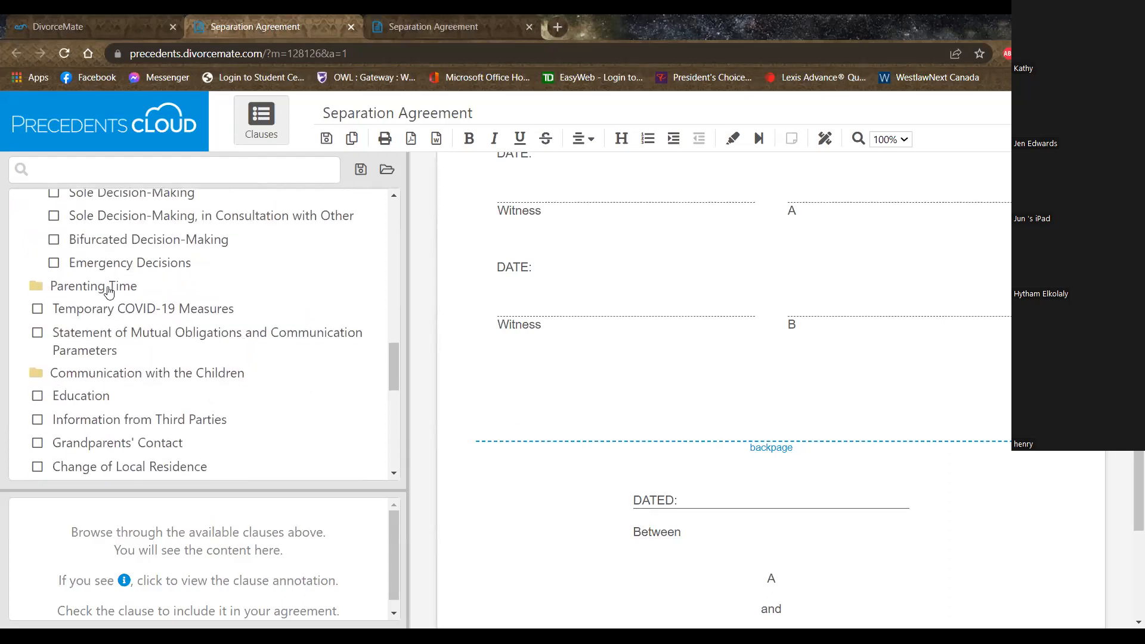
pyautogui.click(93, 285)
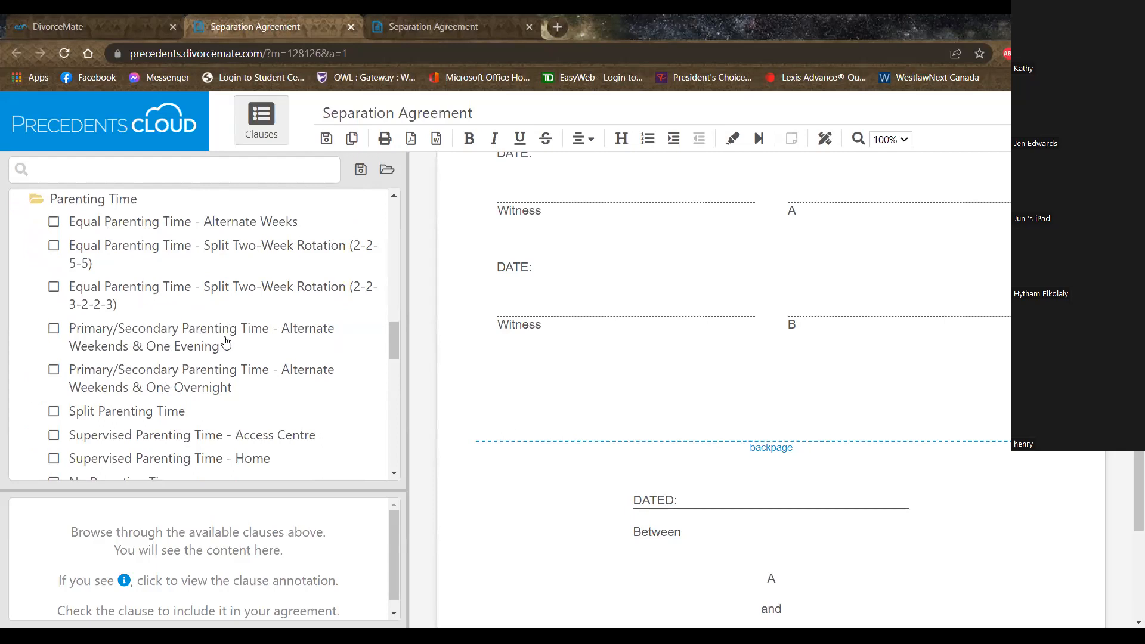
pyautogui.moveTo(170, 288)
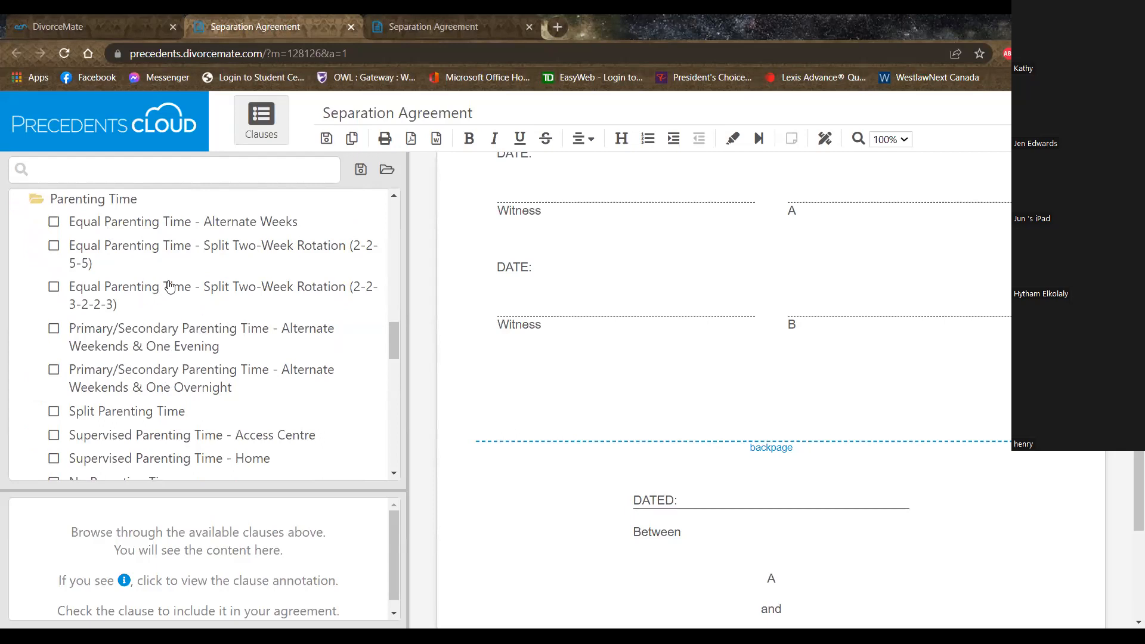
pyautogui.scroll(-3)
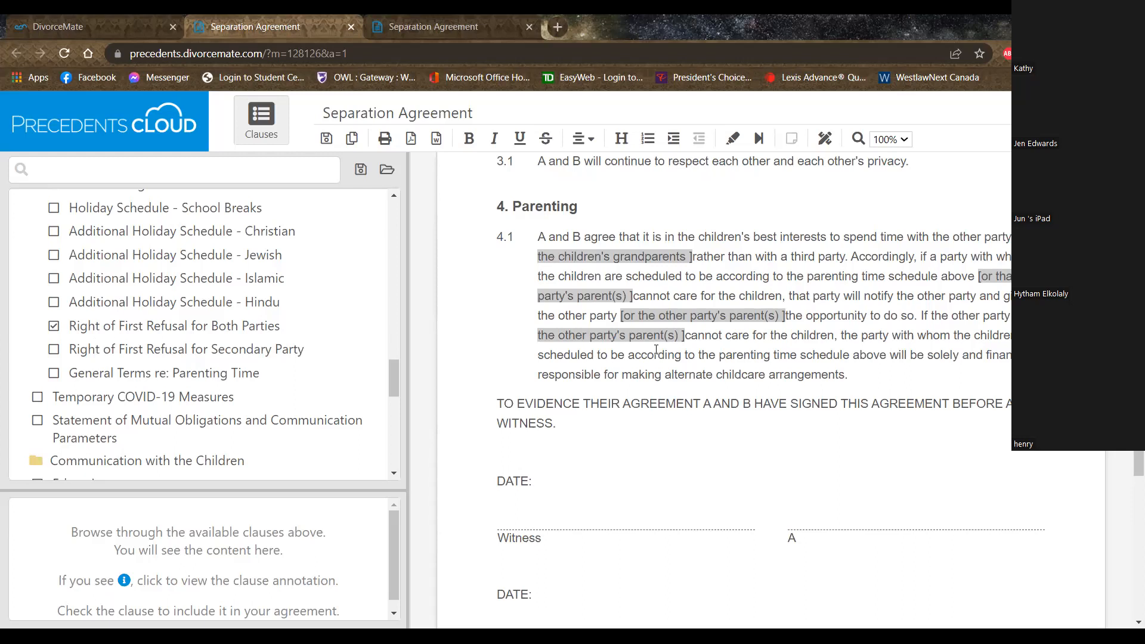
pyautogui.moveTo(196, 297)
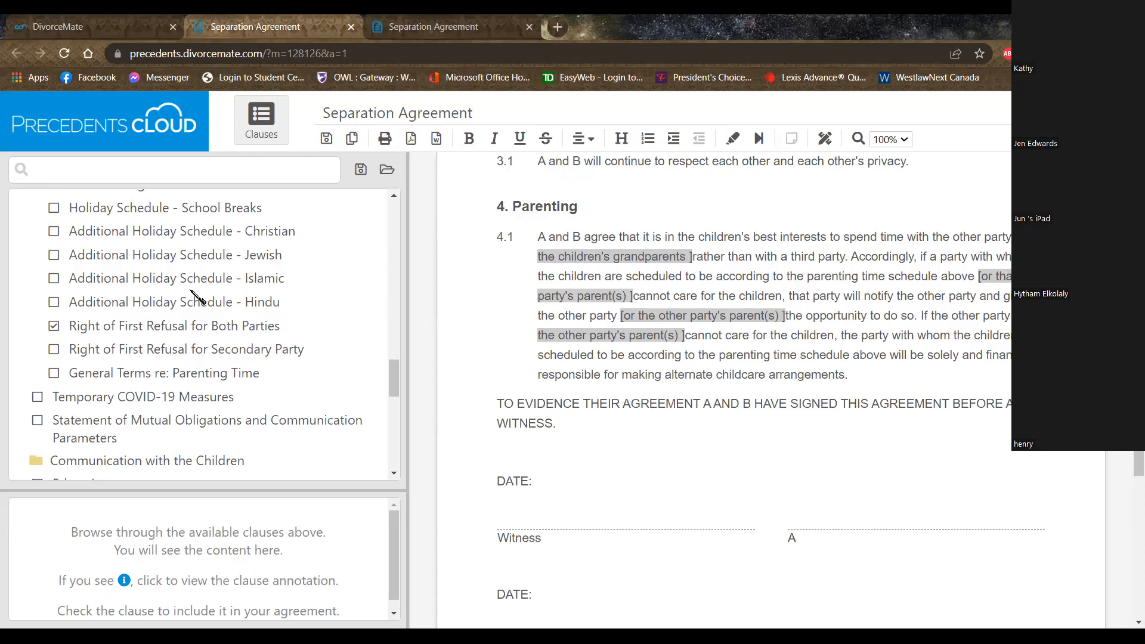
# Step: Add the Education and Information from Third Parties clauses as 4.2 and 4.3
pyautogui.click(37, 334)
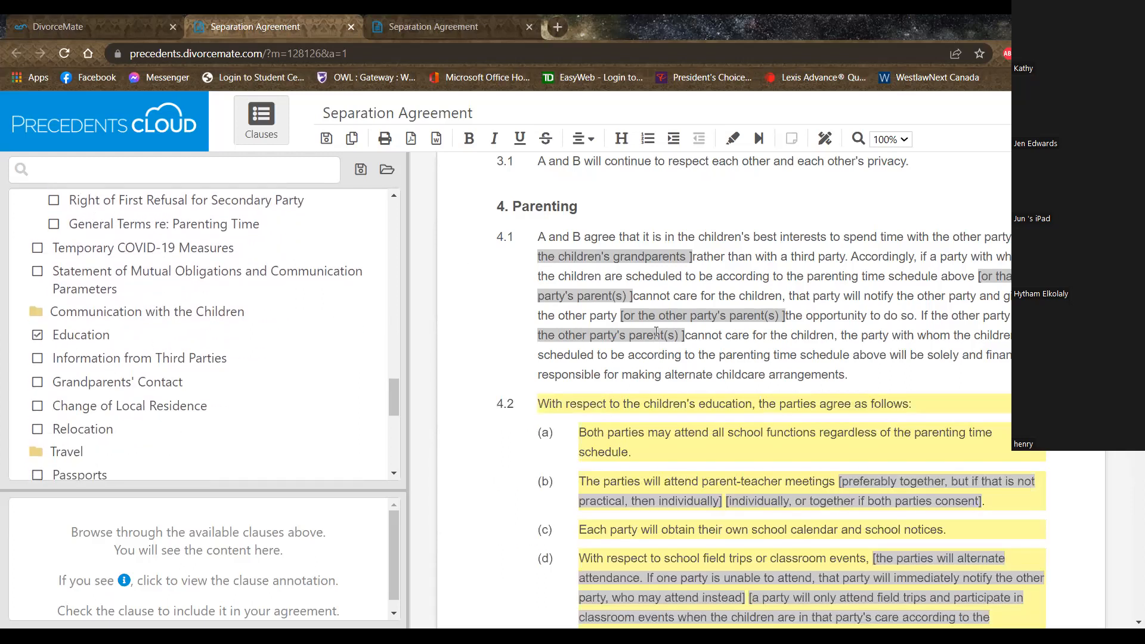
pyautogui.scroll(-3)
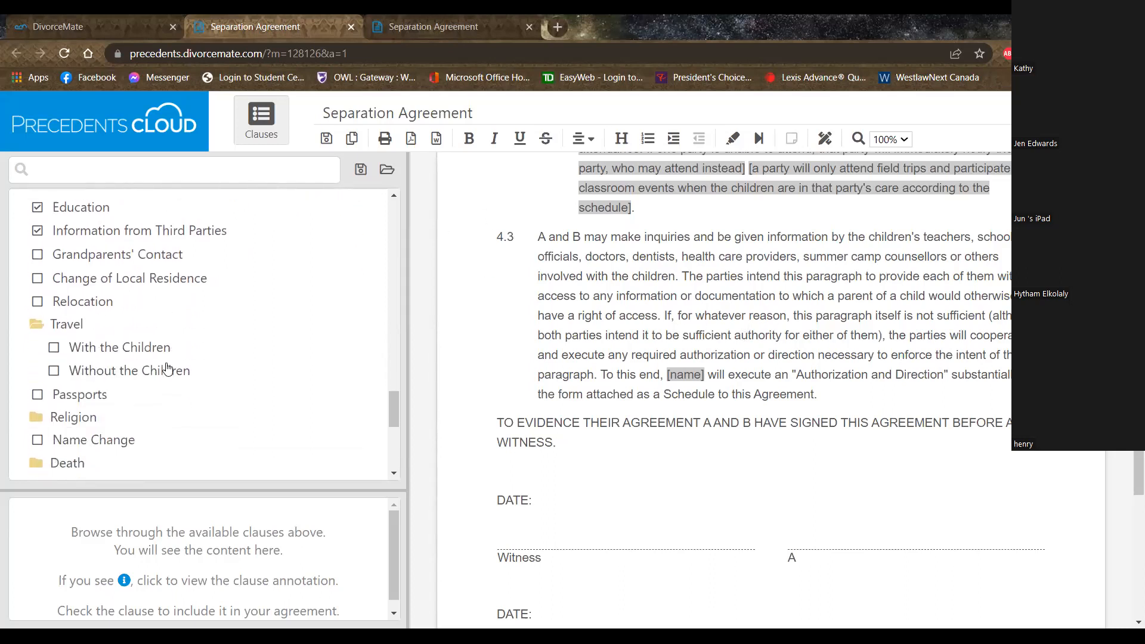
# Step: Add the Travel With the Children clause (4.4) and the Passports clause (4.5)
pyautogui.click(55, 347)
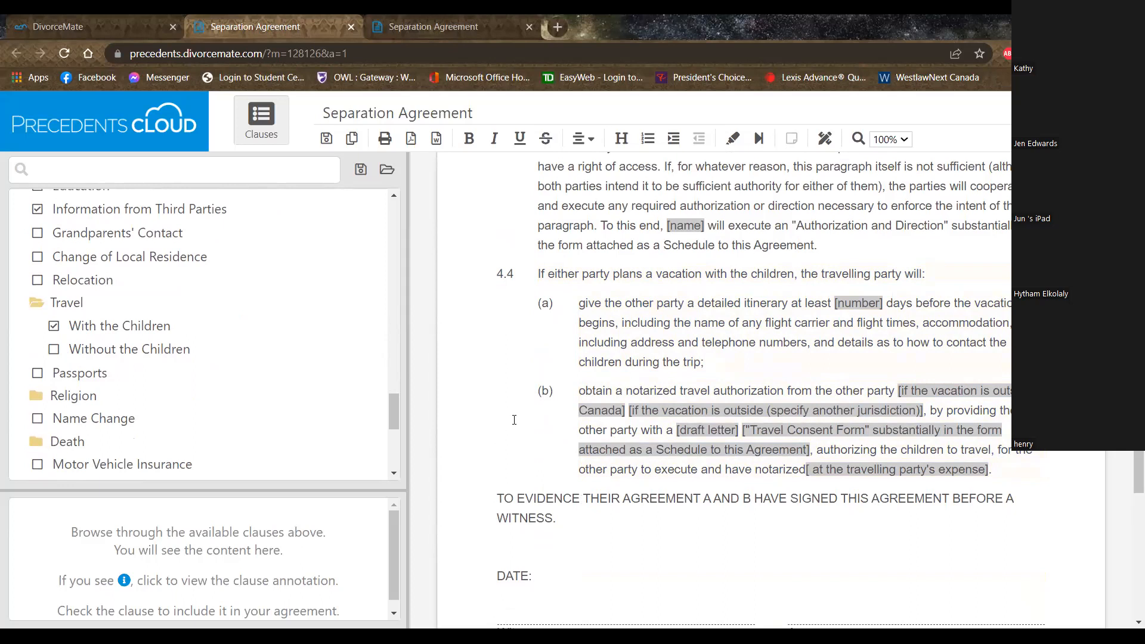
pyautogui.moveTo(79, 381)
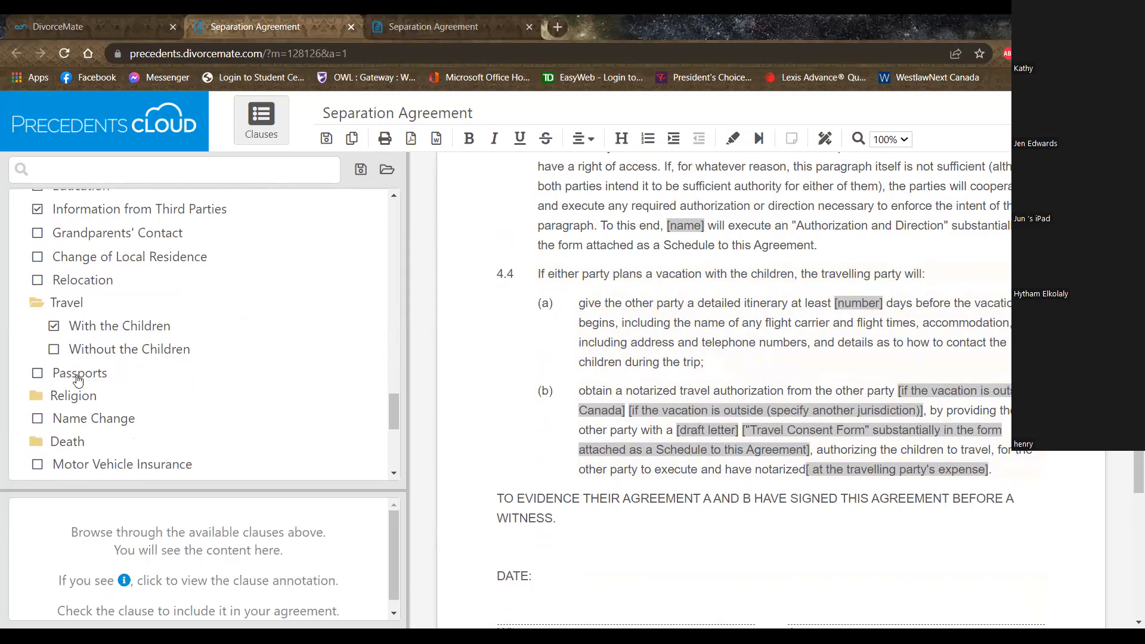
pyautogui.click(37, 372)
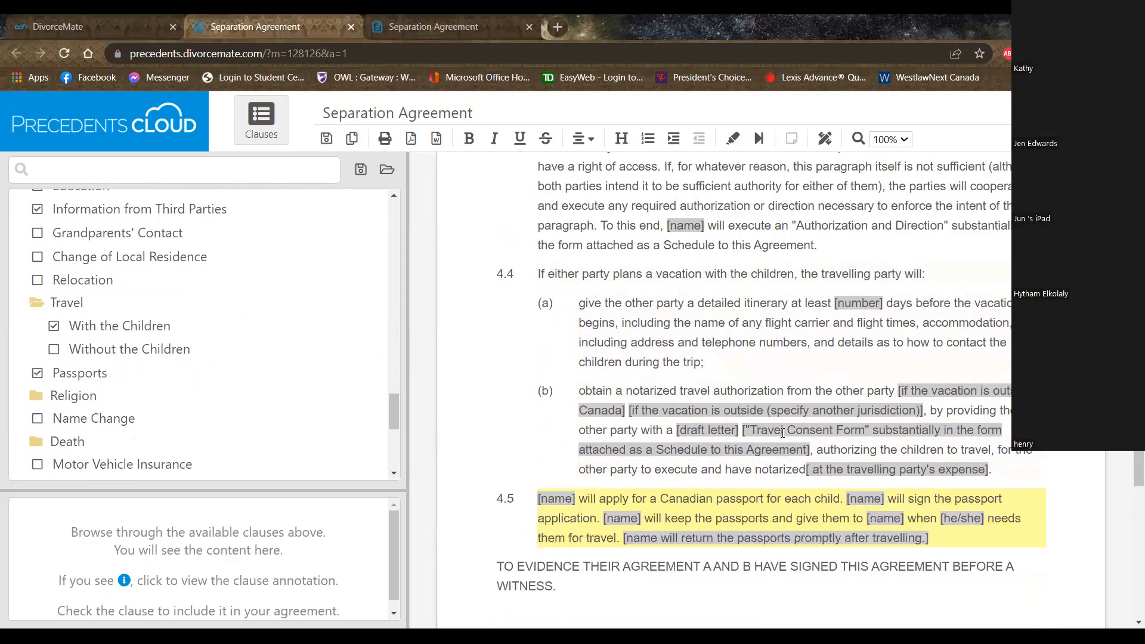
pyautogui.scroll(-3)
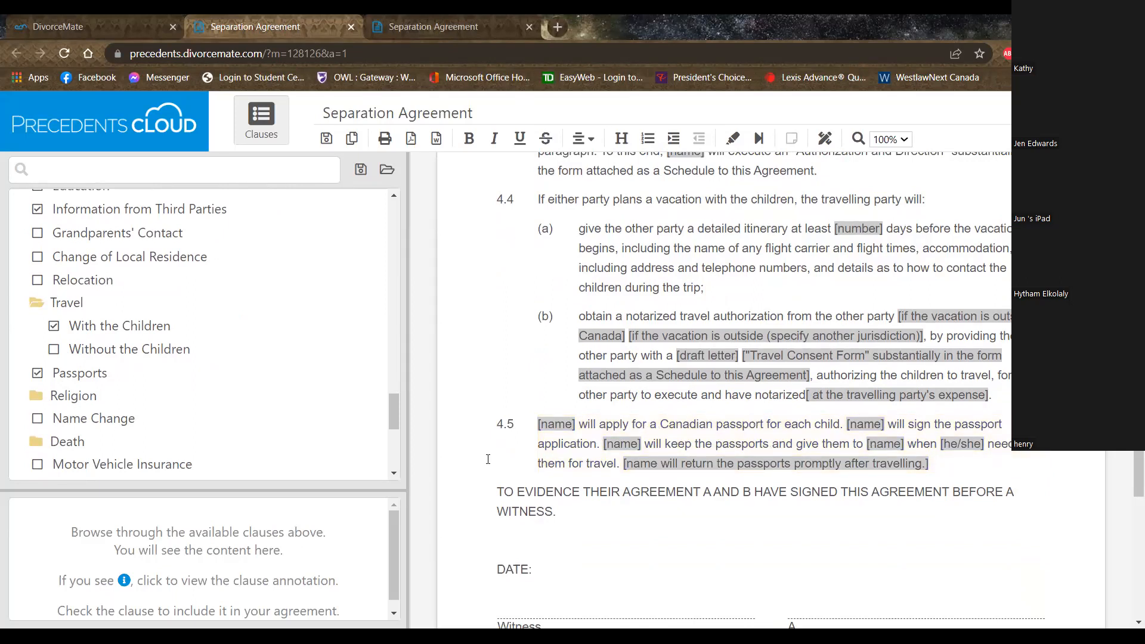
pyautogui.scroll(-3)
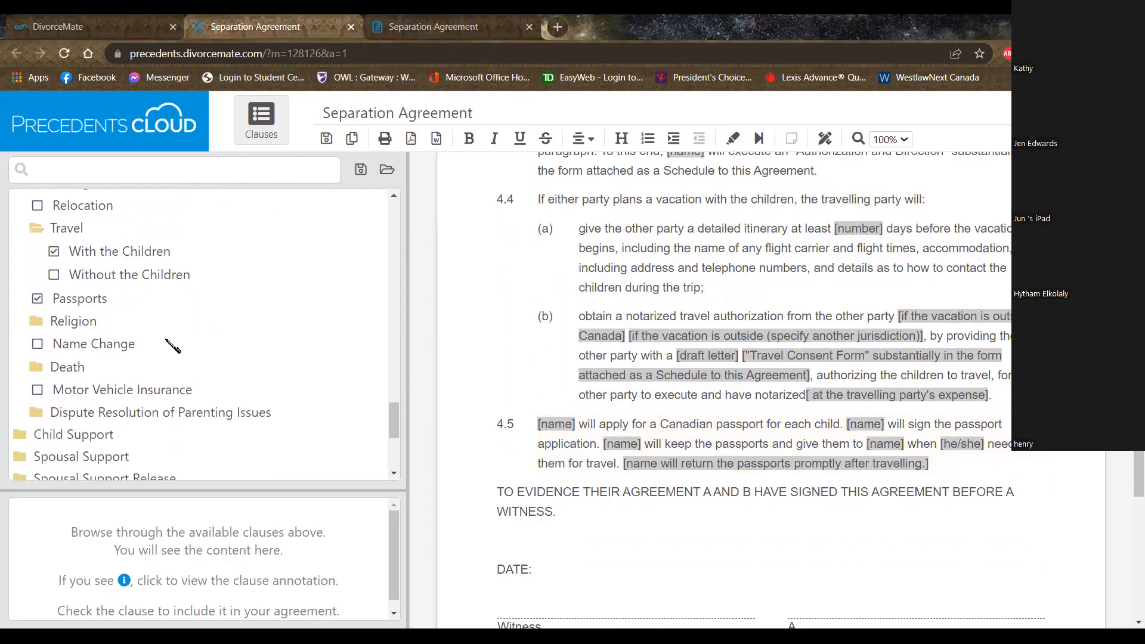
# Step: Browse the Dispute Resolution clause options from Negotiation First to Notice of Application without adding any
pyautogui.scroll(-3)
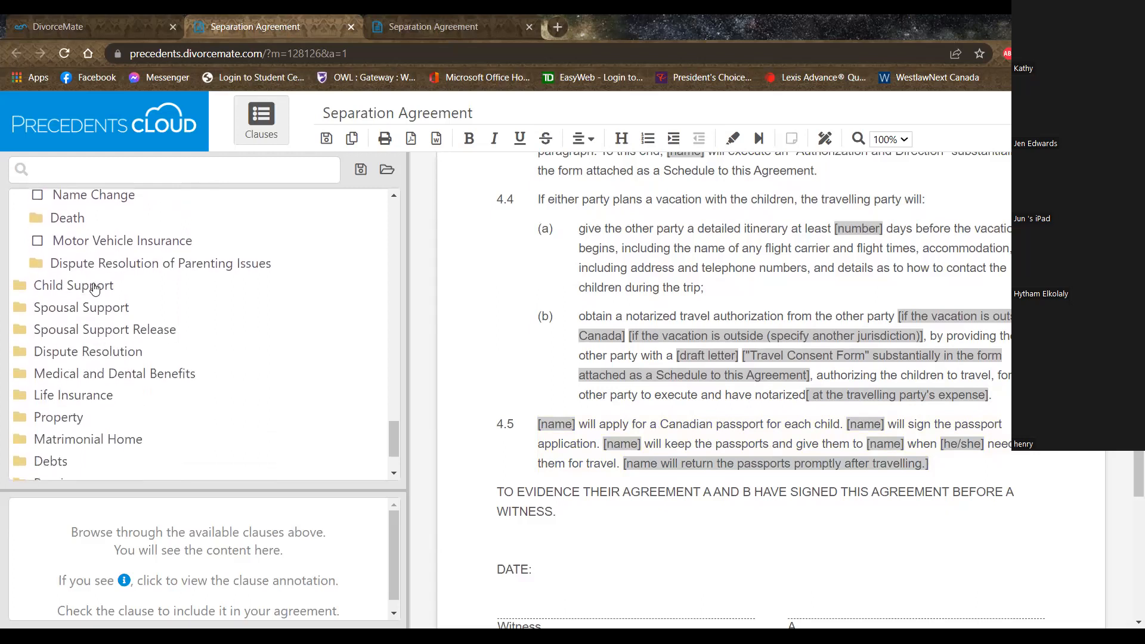
pyautogui.moveTo(269, 304)
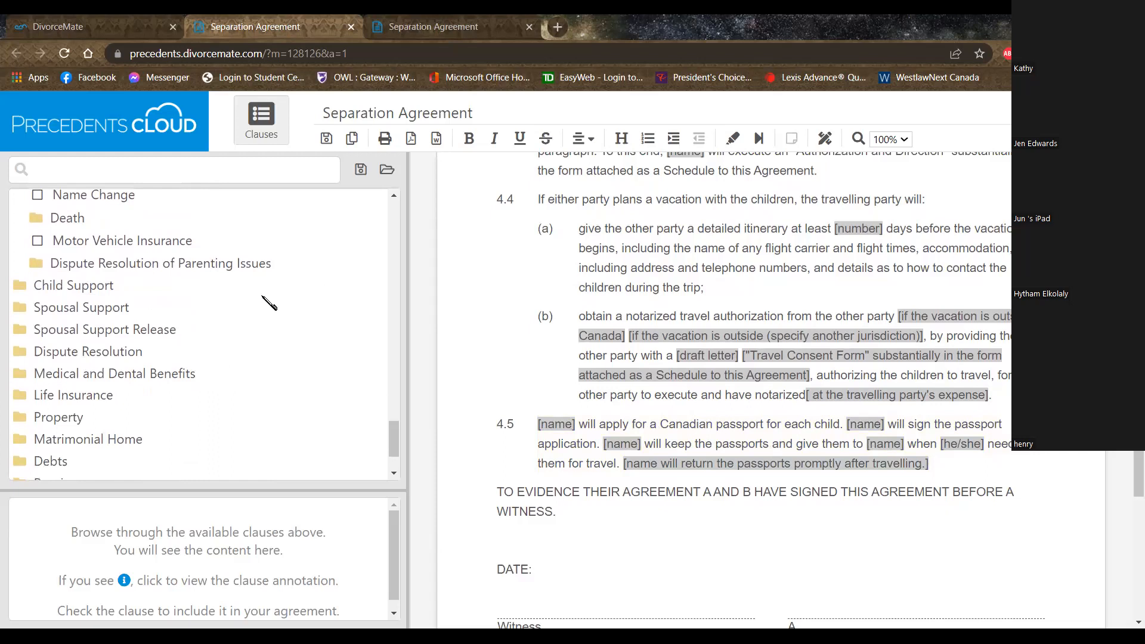
pyautogui.moveTo(253, 304)
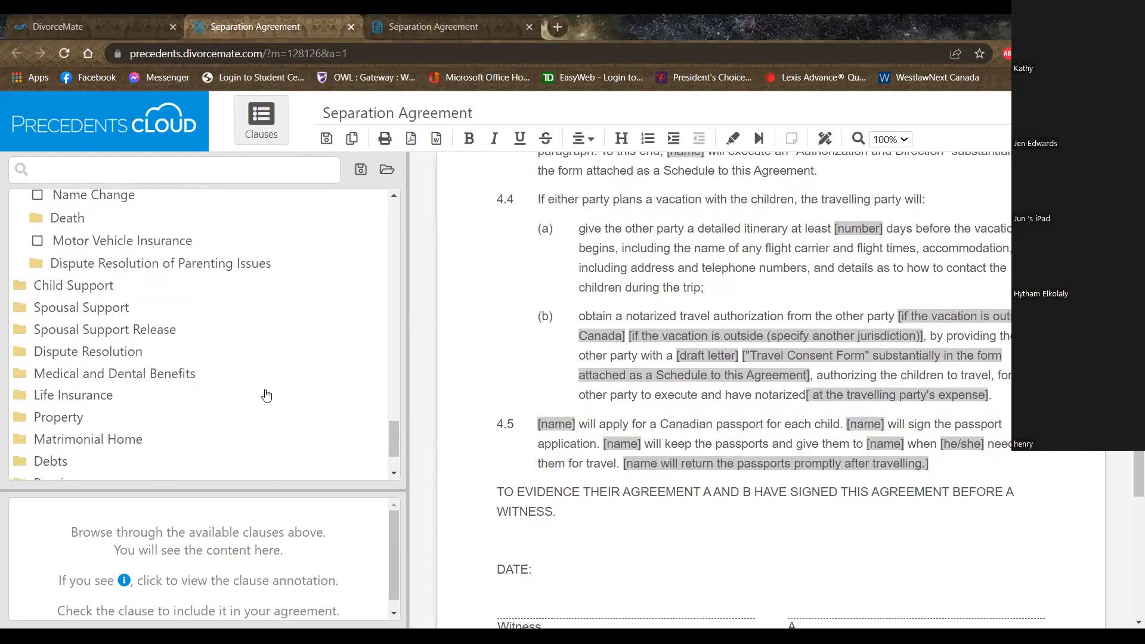
pyautogui.scroll(-3)
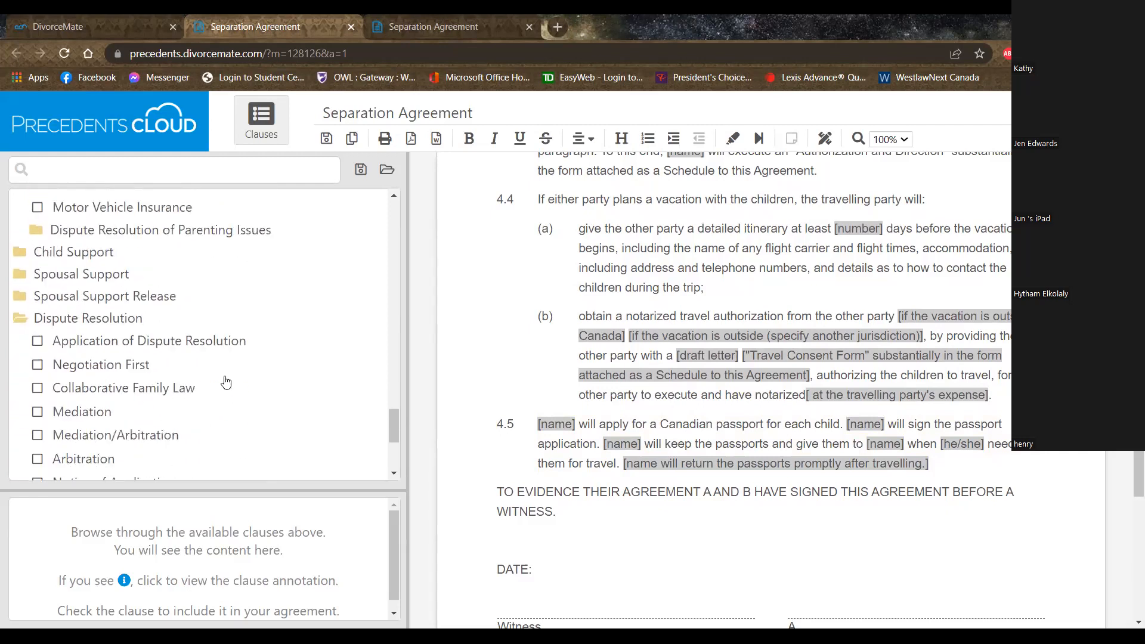
pyautogui.scroll(-3)
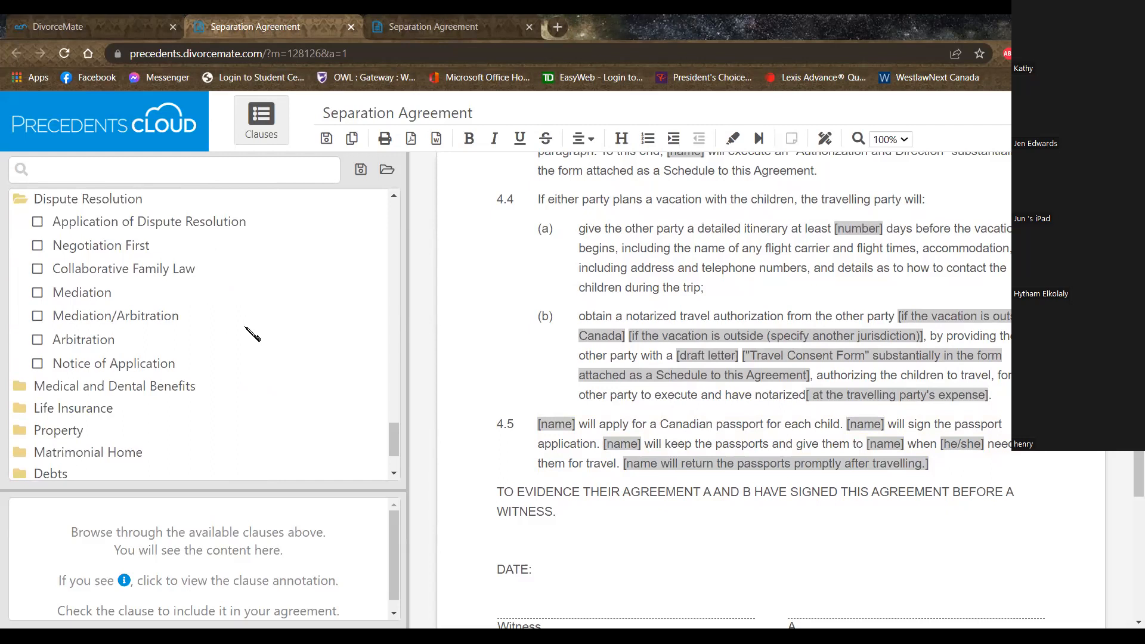
pyautogui.moveTo(37, 299)
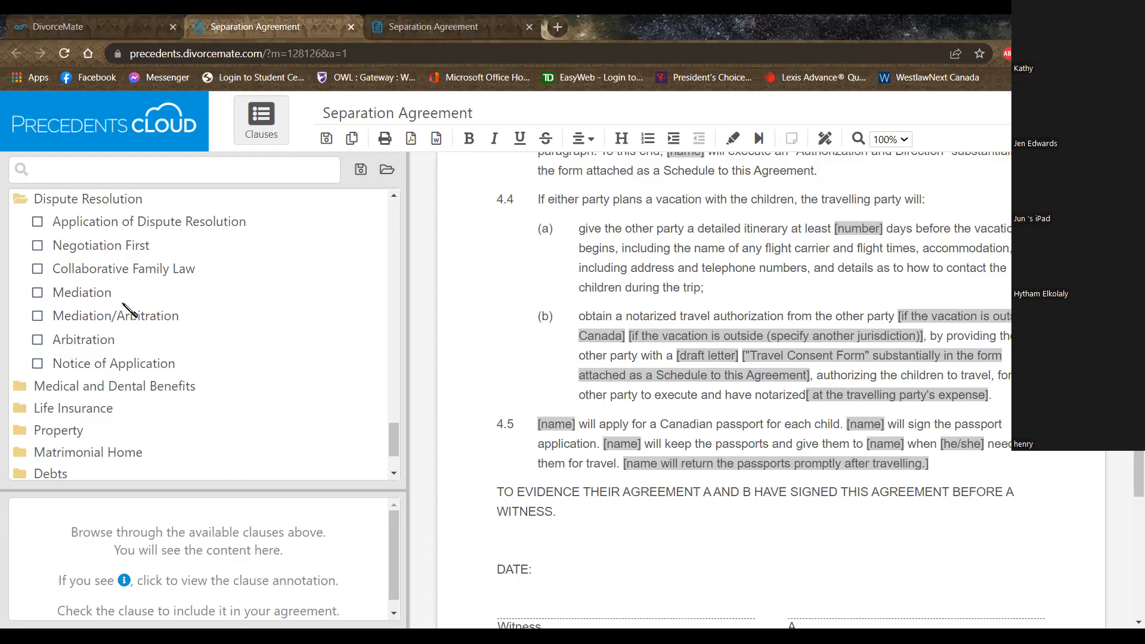
pyautogui.moveTo(159, 303)
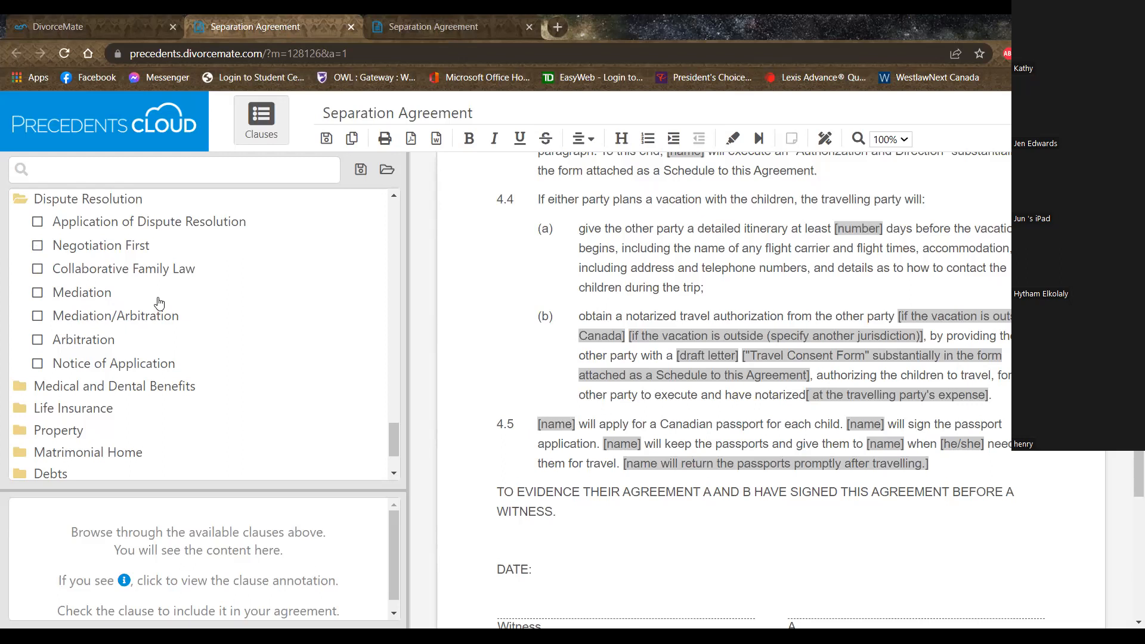
pyautogui.moveTo(71, 330)
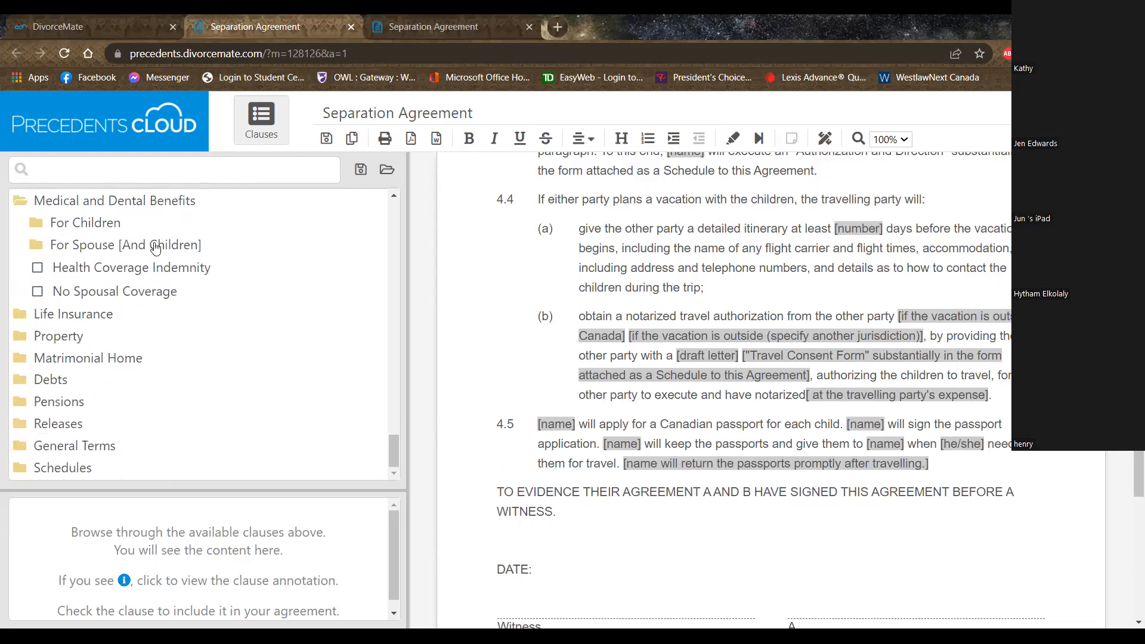
# Step: Add 'Payor to Maintain Extended Health Insurance' for children as clause 5.1 Medical and Dental Benefits
pyautogui.click(85, 222)
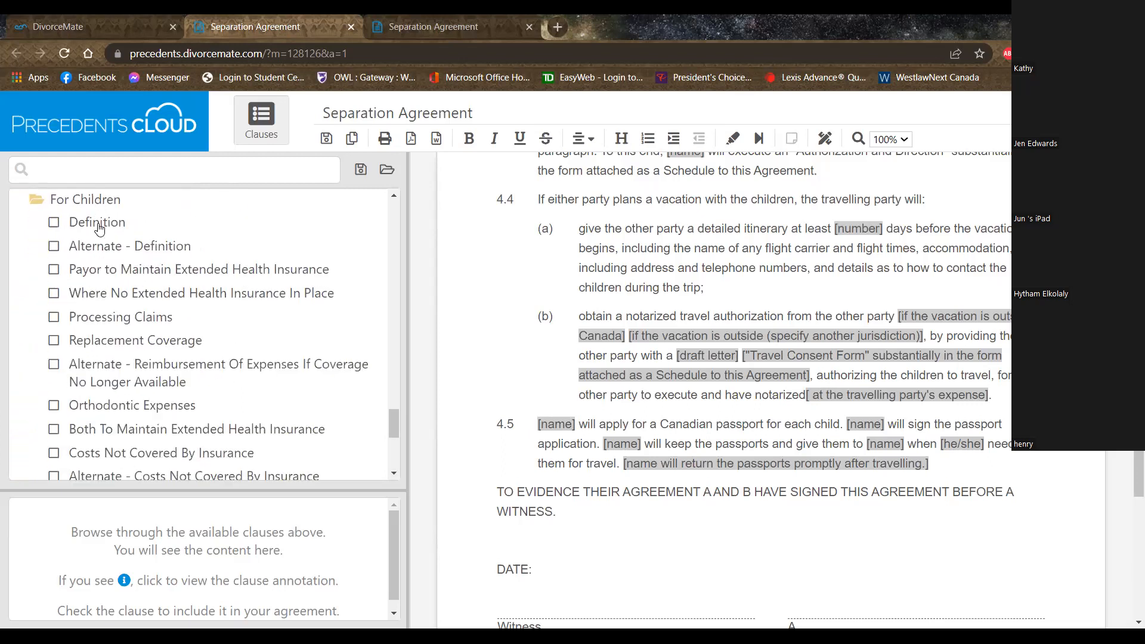
pyautogui.click(53, 268)
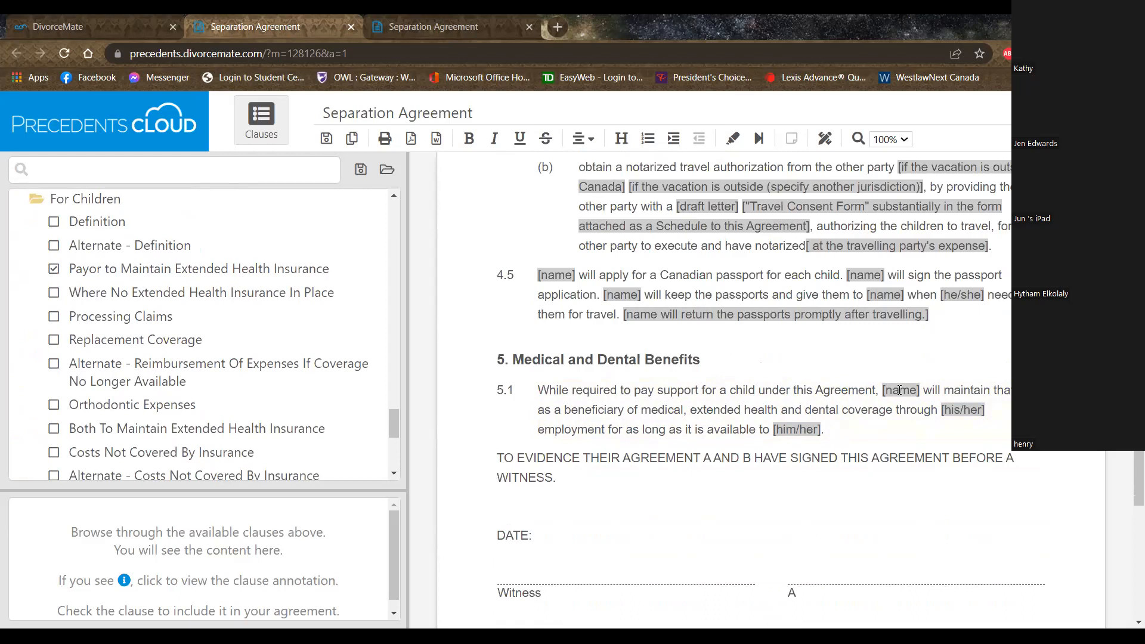
pyautogui.scroll(-3)
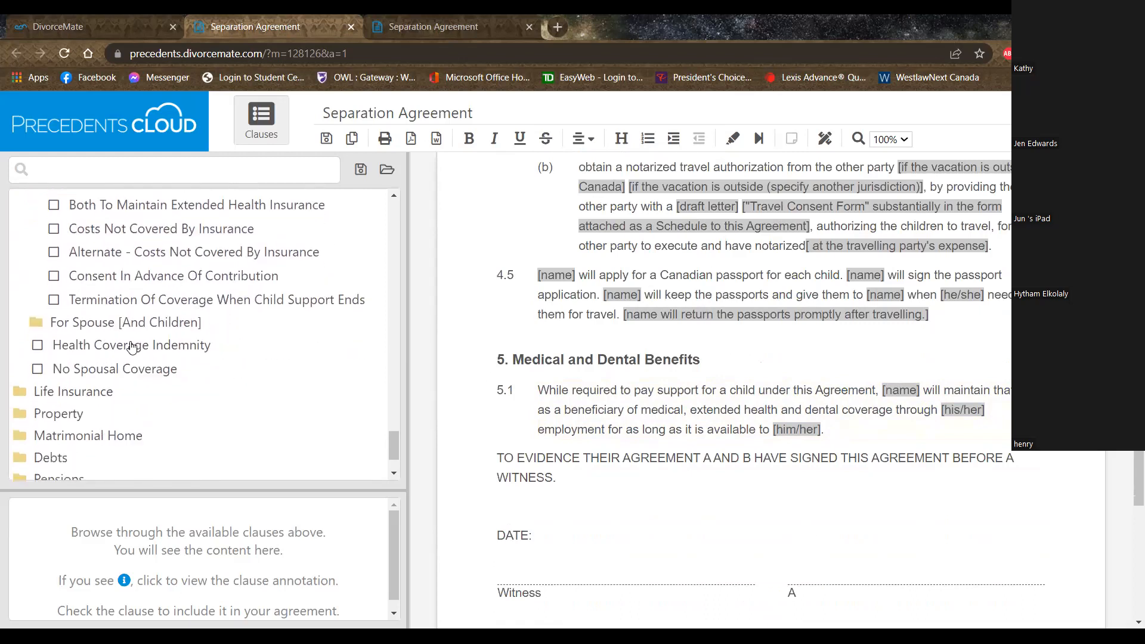
pyautogui.scroll(-3)
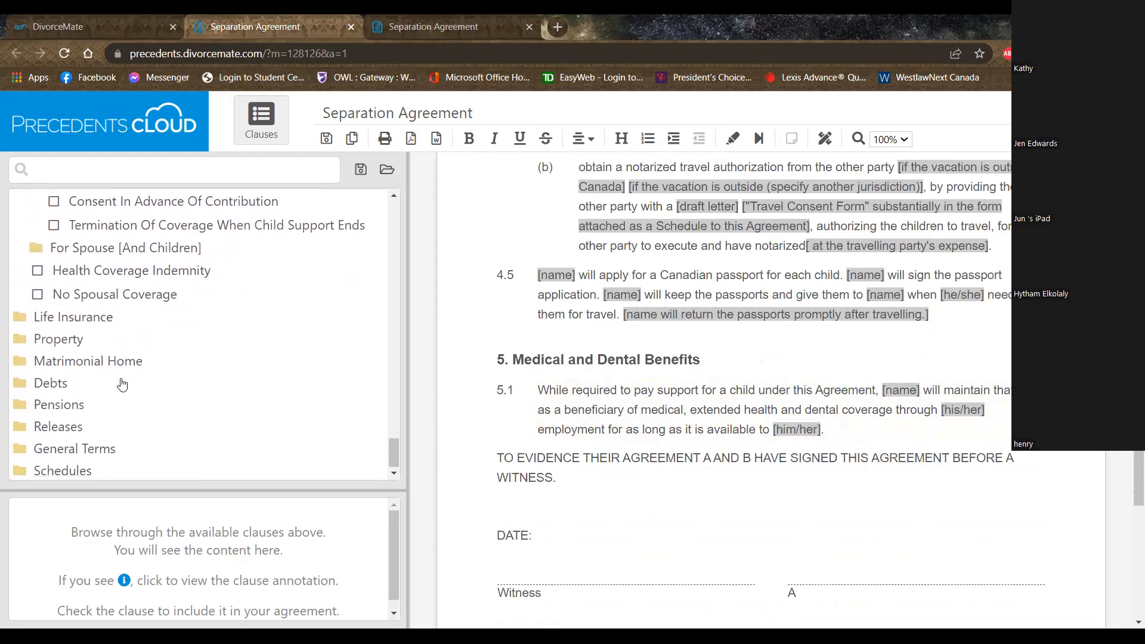
pyautogui.moveTo(236, 379)
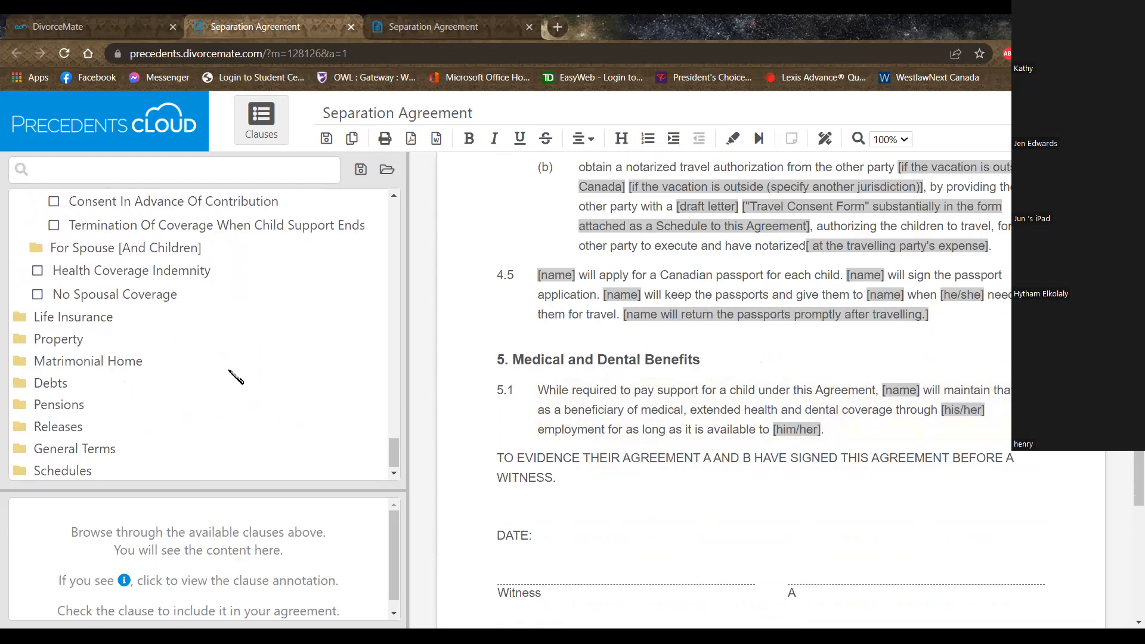
pyautogui.moveTo(241, 389)
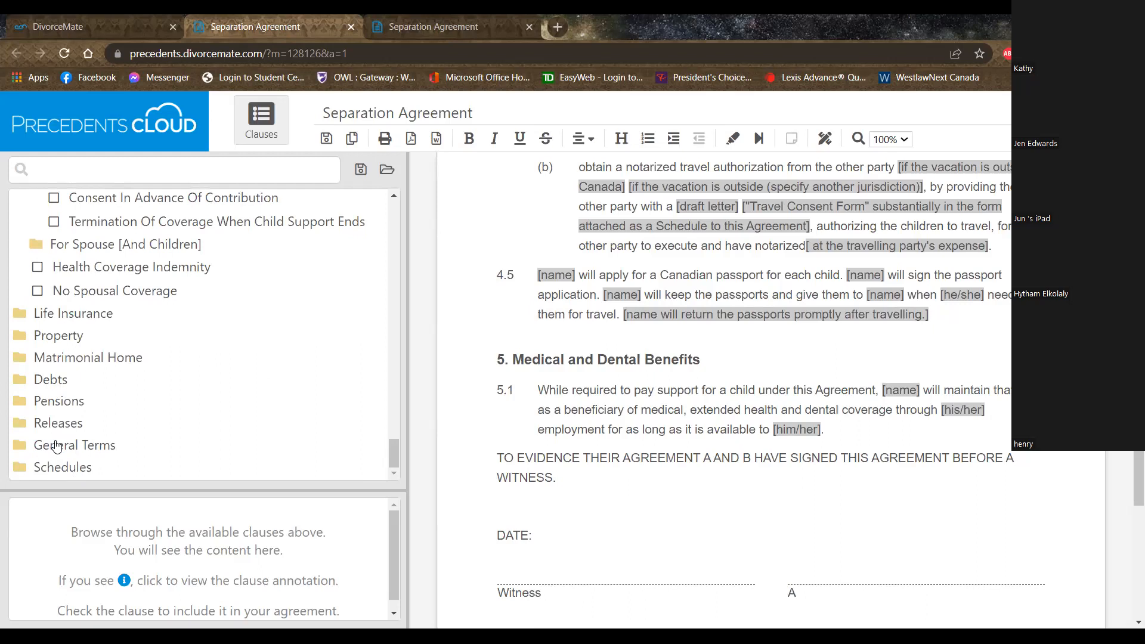
# Step: Start section 6 General Terms with the domestic contract clause
pyautogui.click(74, 445)
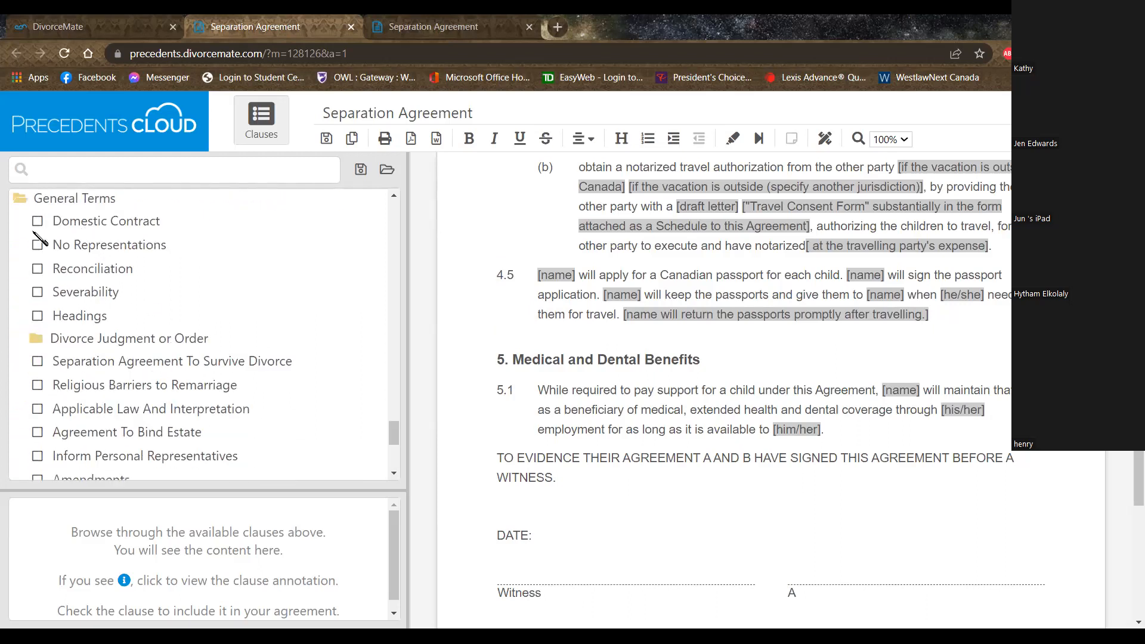
pyautogui.click(37, 220)
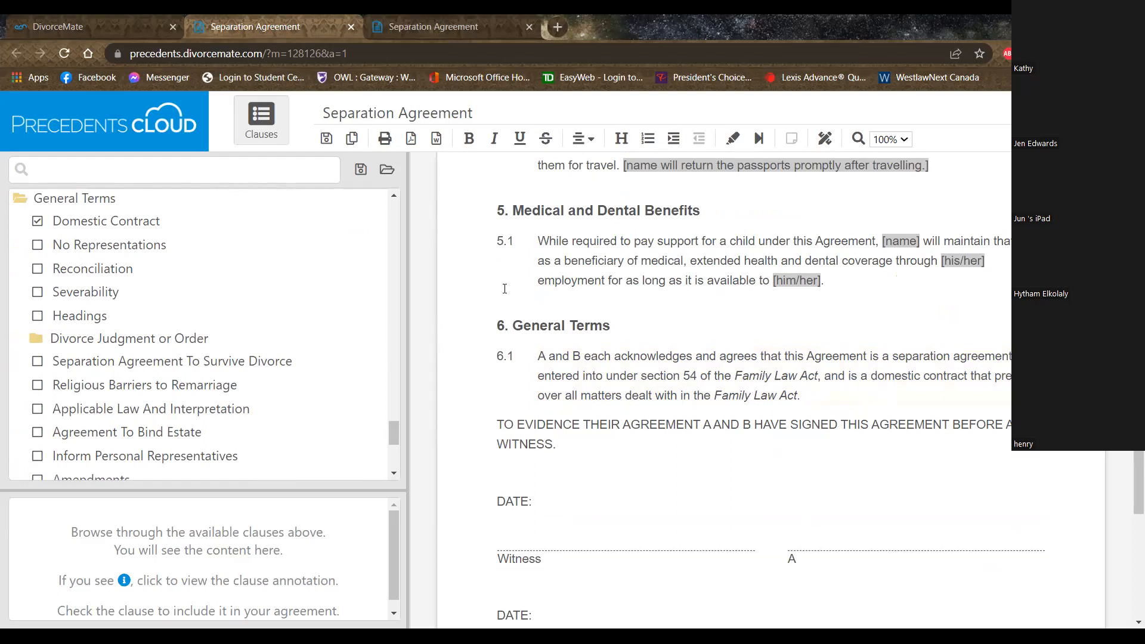
# Step: Add General Terms 6.2-6.6: applicable law, binding estates, amendments, execution of other documents and non-waiver
pyautogui.scroll(-3)
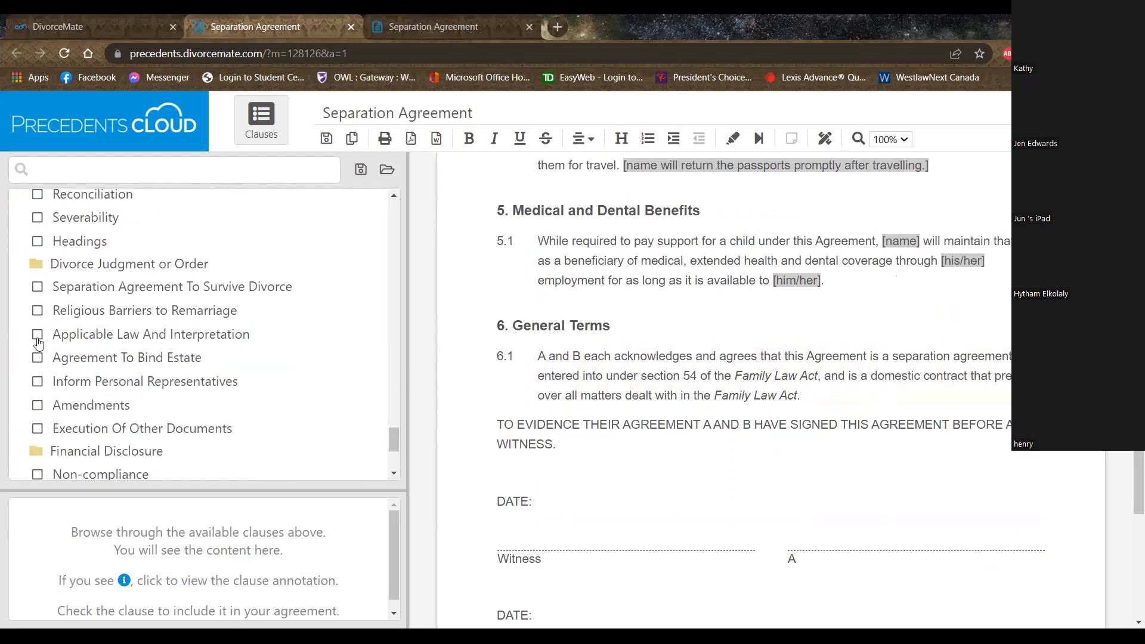
pyautogui.moveTo(69, 299)
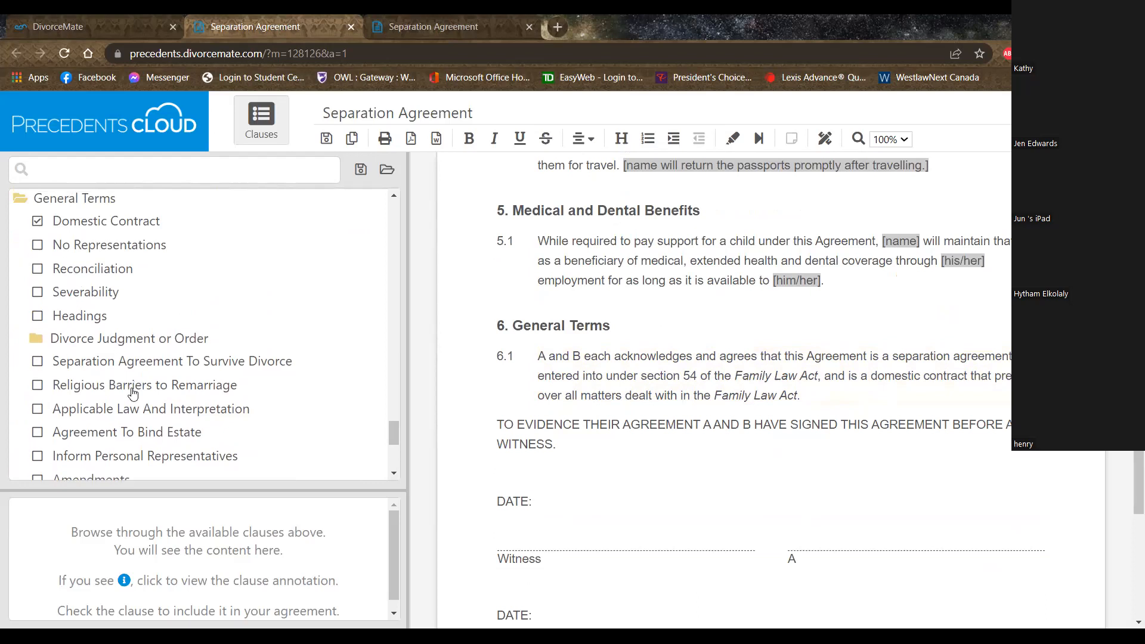
pyautogui.scroll(-3)
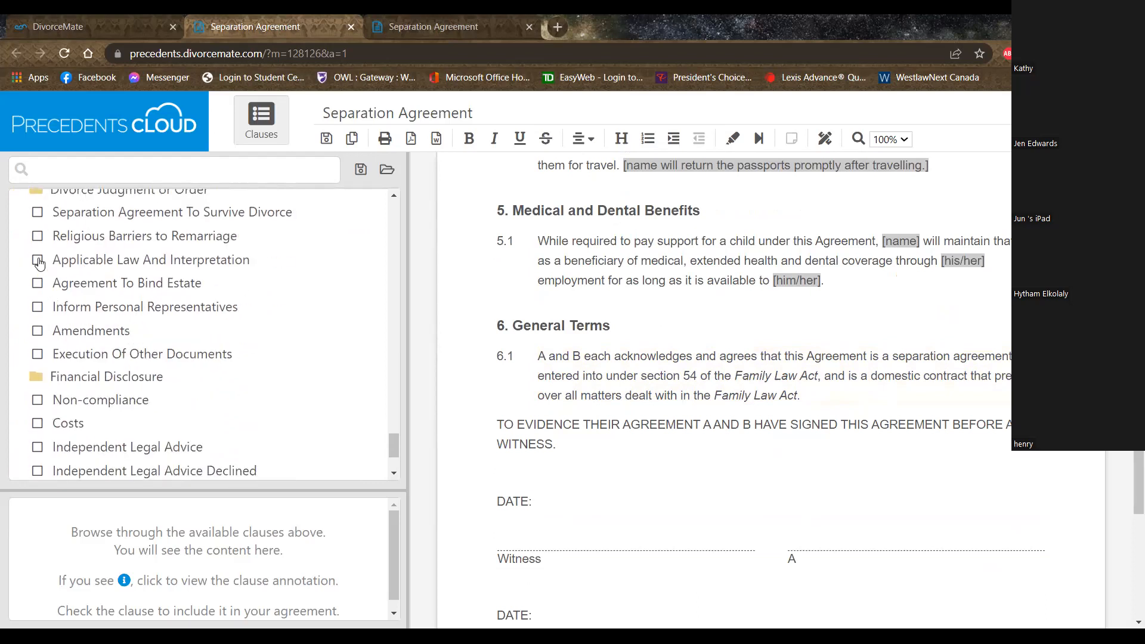
pyautogui.click(37, 259)
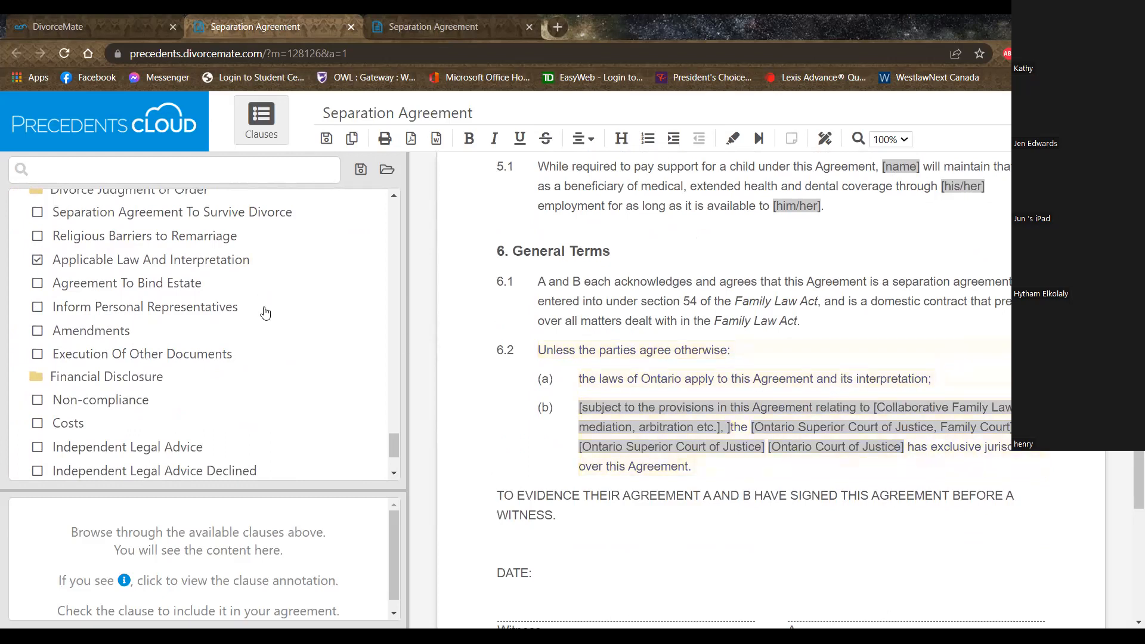
pyautogui.click(37, 283)
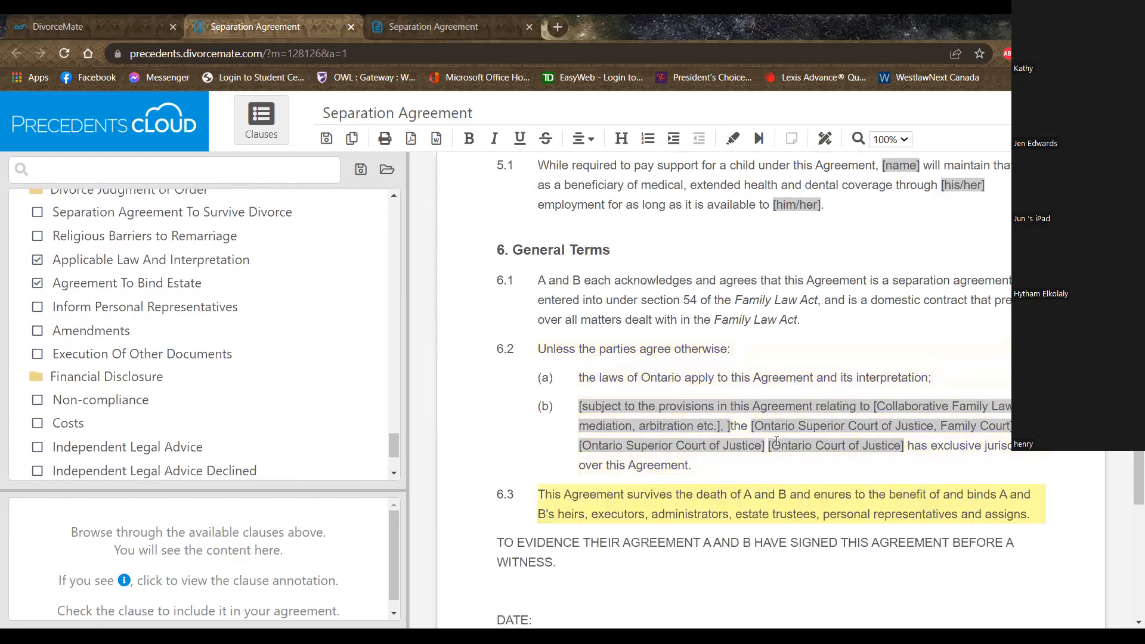
pyautogui.scroll(-3)
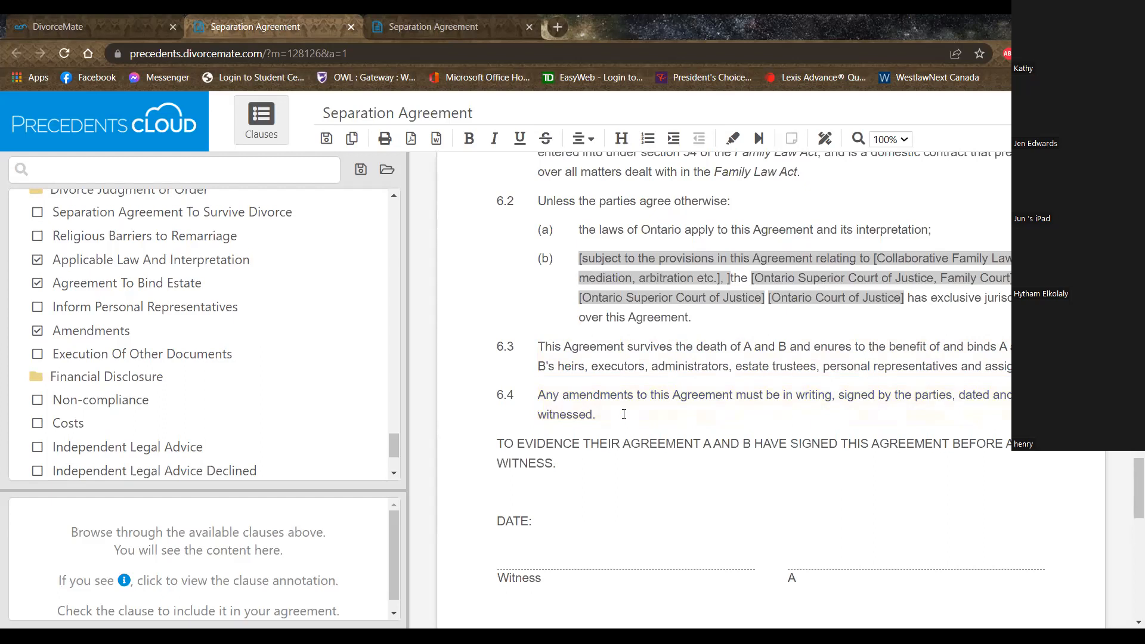
pyautogui.moveTo(9, 351)
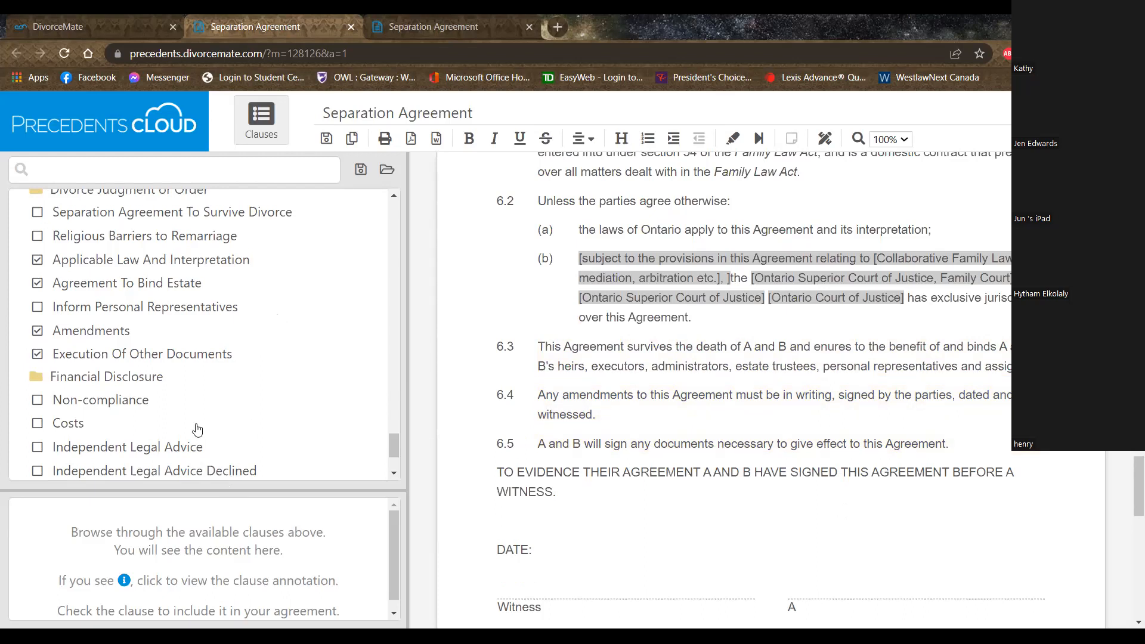
pyautogui.scroll(-3)
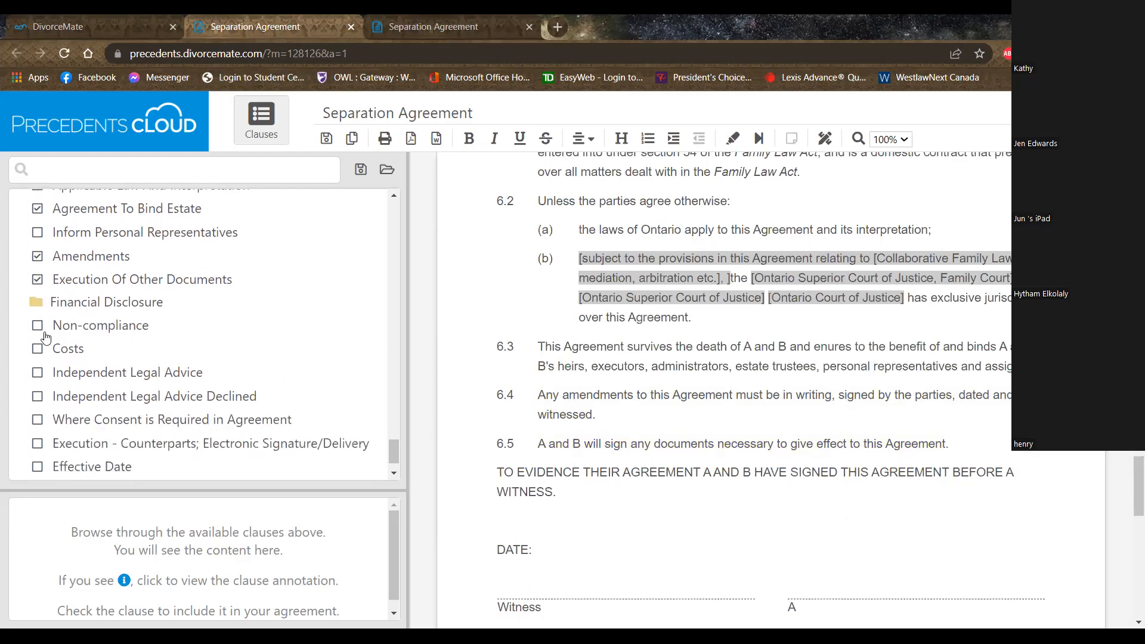
pyautogui.scroll(-3)
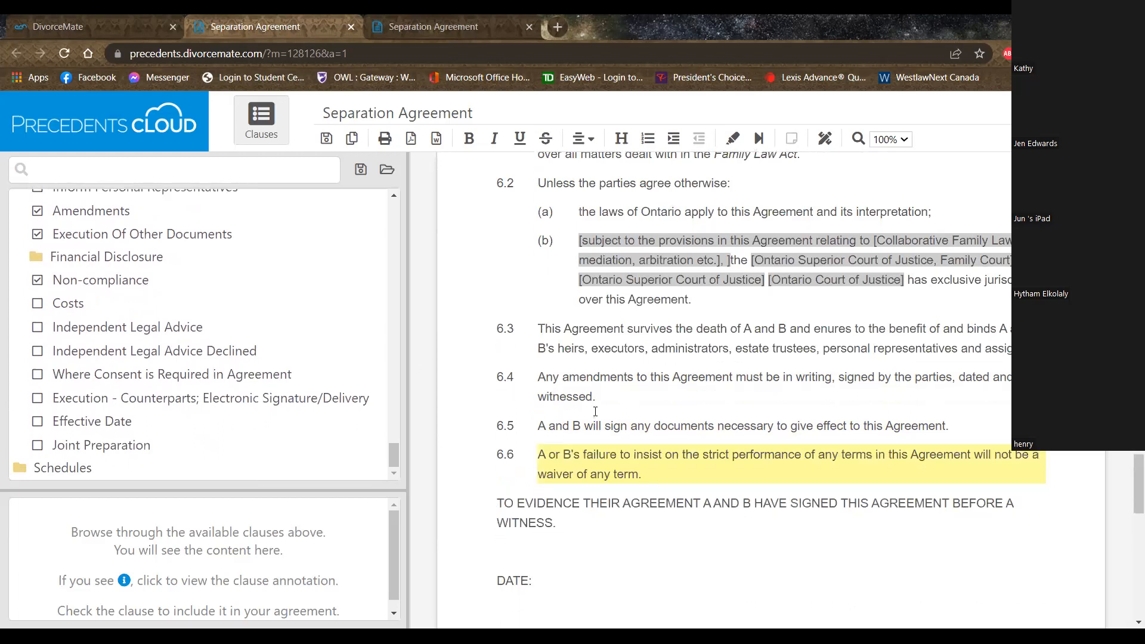
pyautogui.scroll(-3)
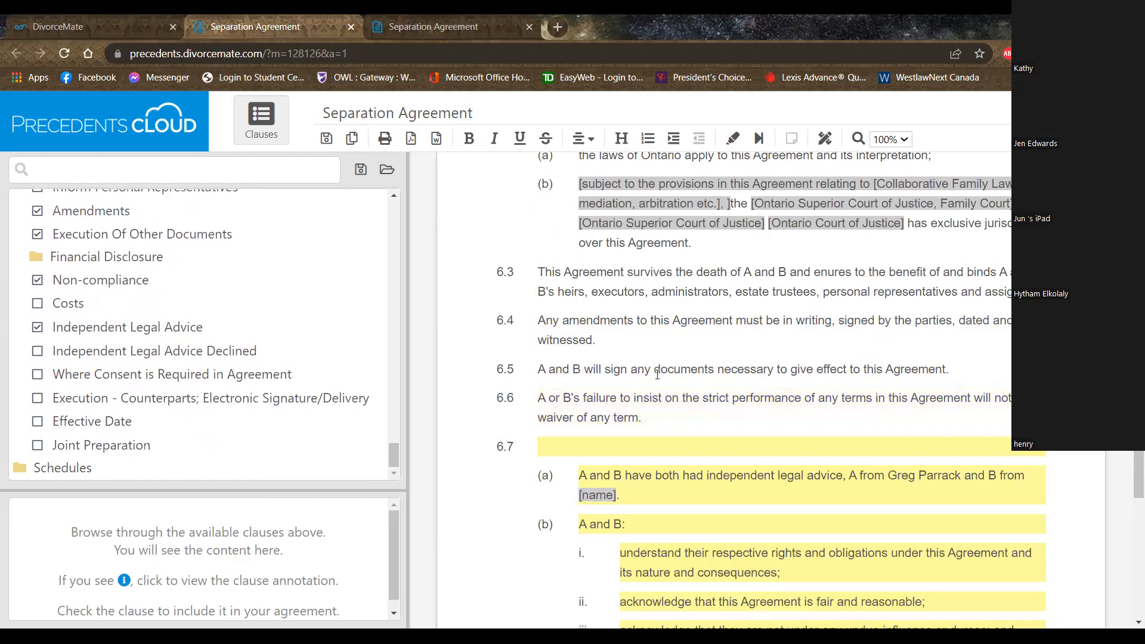
pyautogui.scroll(-3)
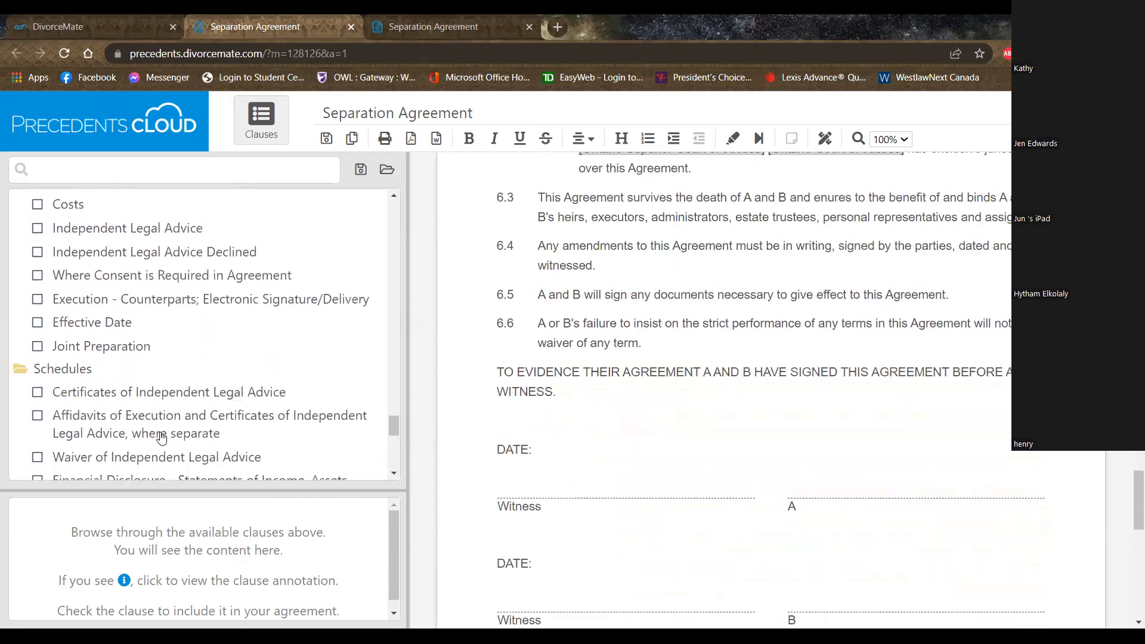
# Step: Attach the Certificate of Independent Legal Advice and Waiver of Independent Legal Advice schedules
pyautogui.scroll(-3)
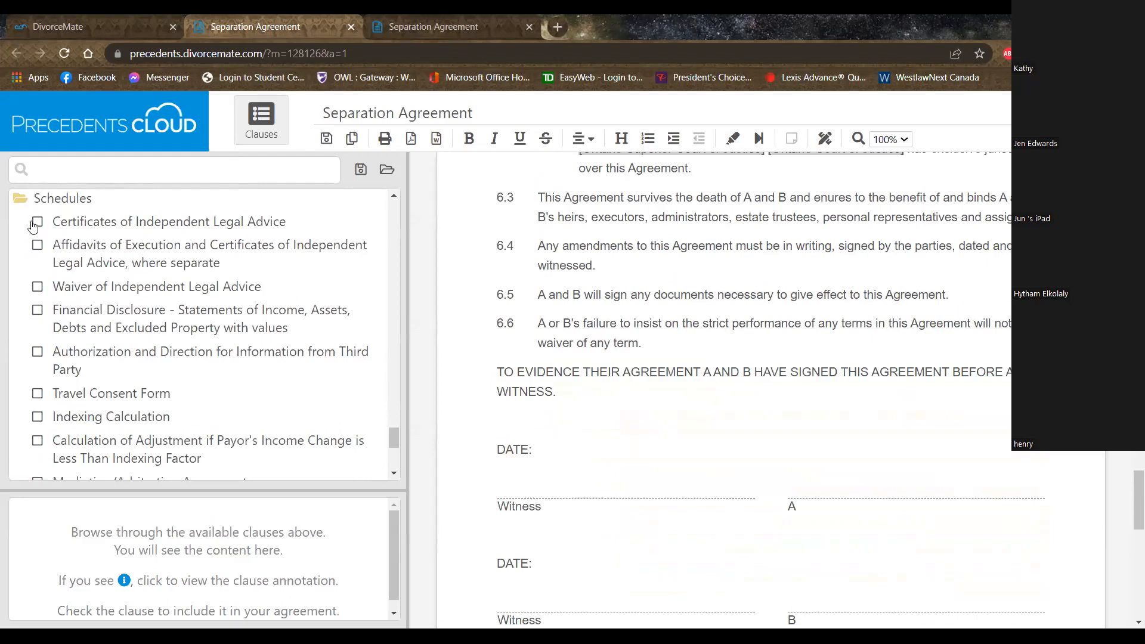
pyautogui.click(37, 222)
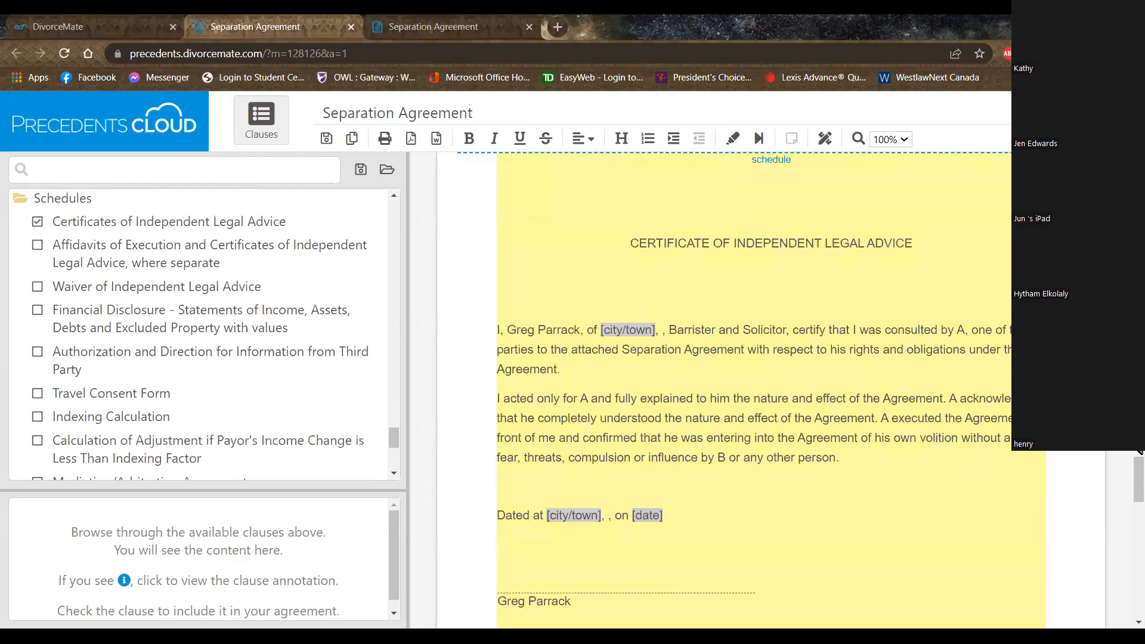
pyautogui.scroll(-3)
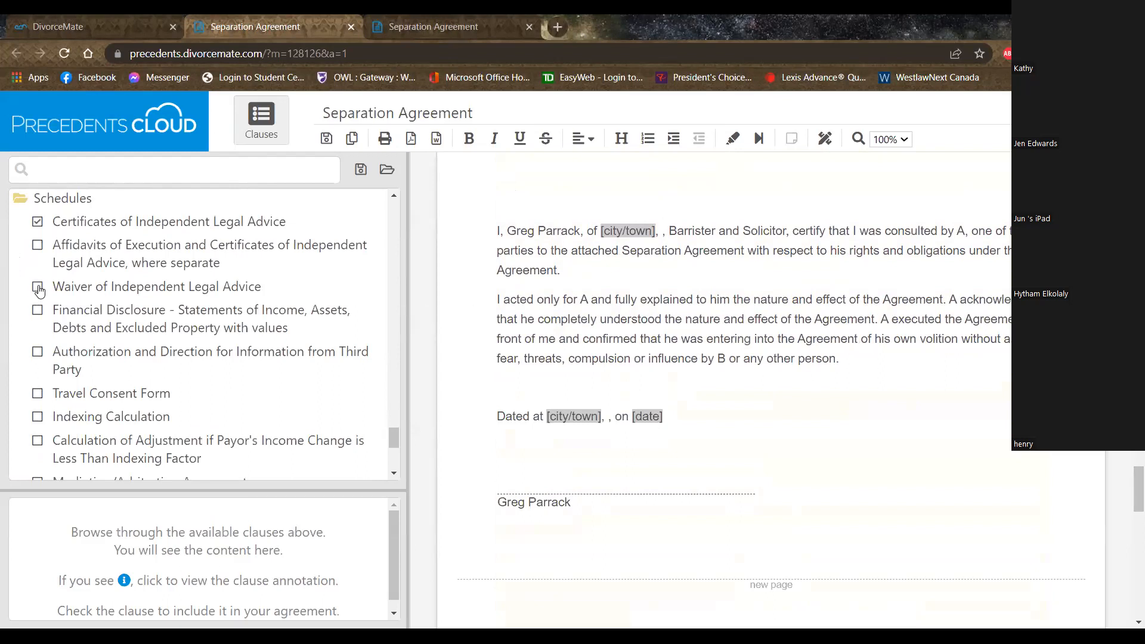
pyautogui.click(37, 286)
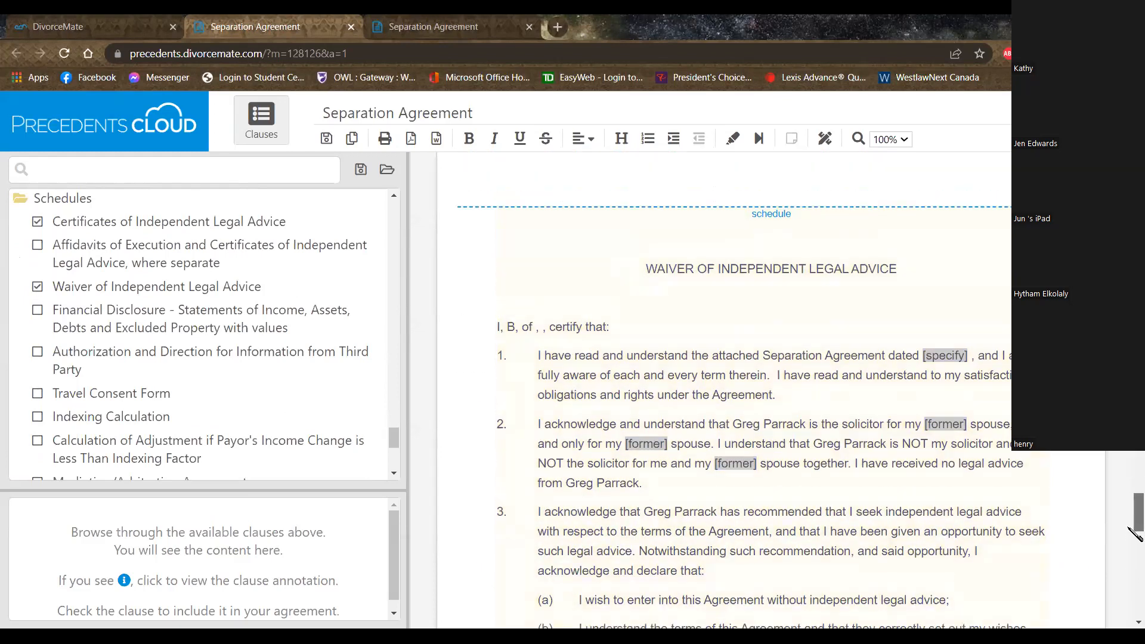
pyautogui.scroll(-3)
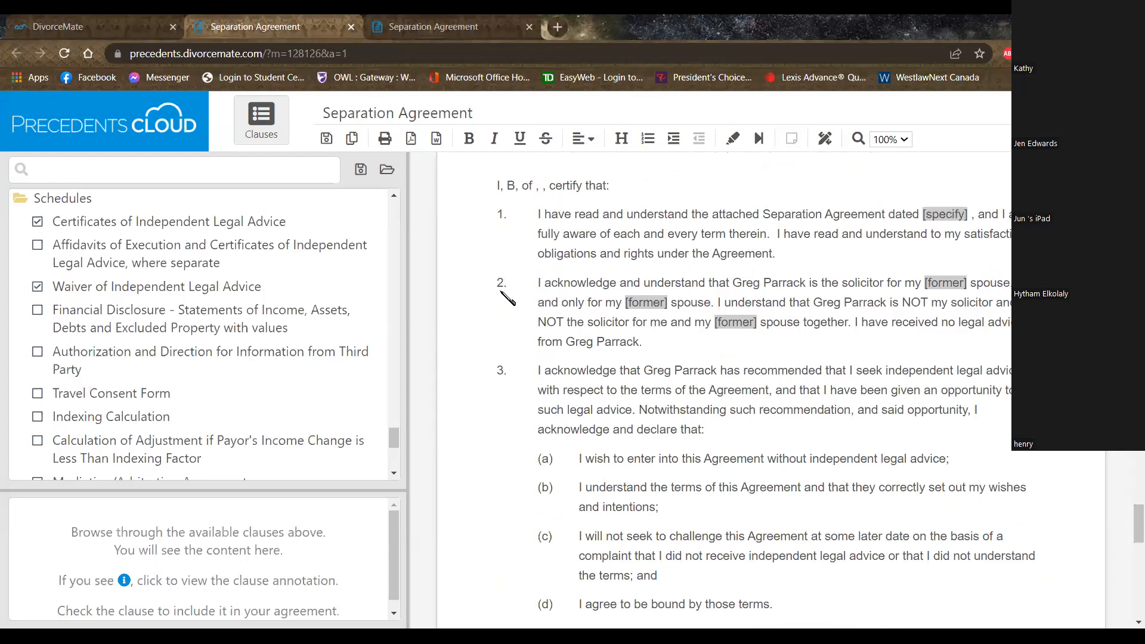
pyautogui.scroll(-3)
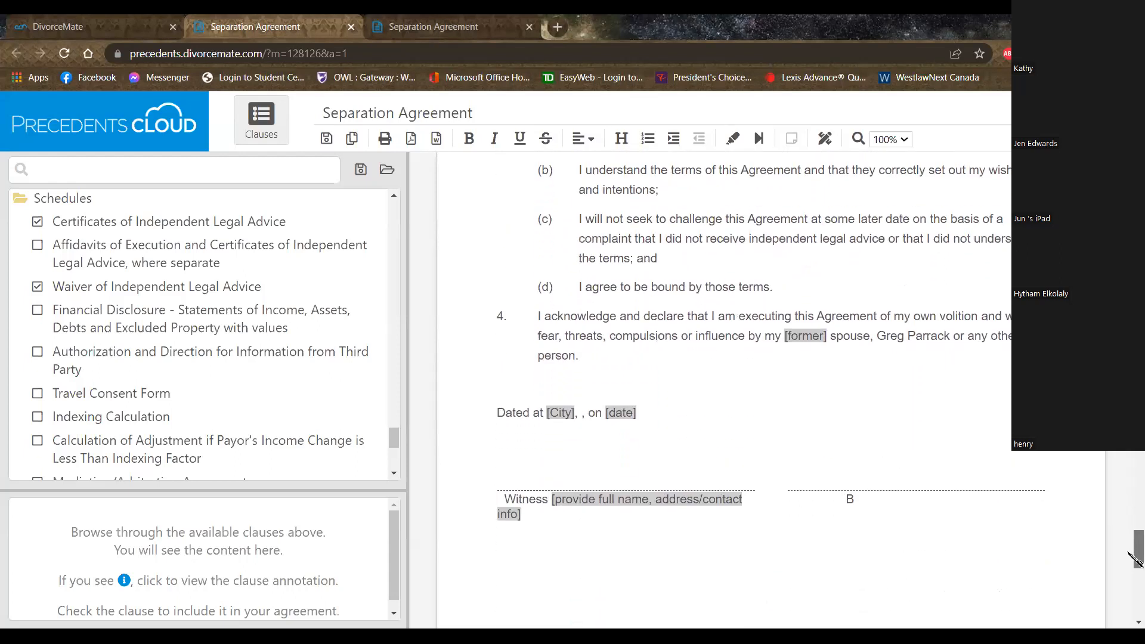
pyautogui.scroll(-3)
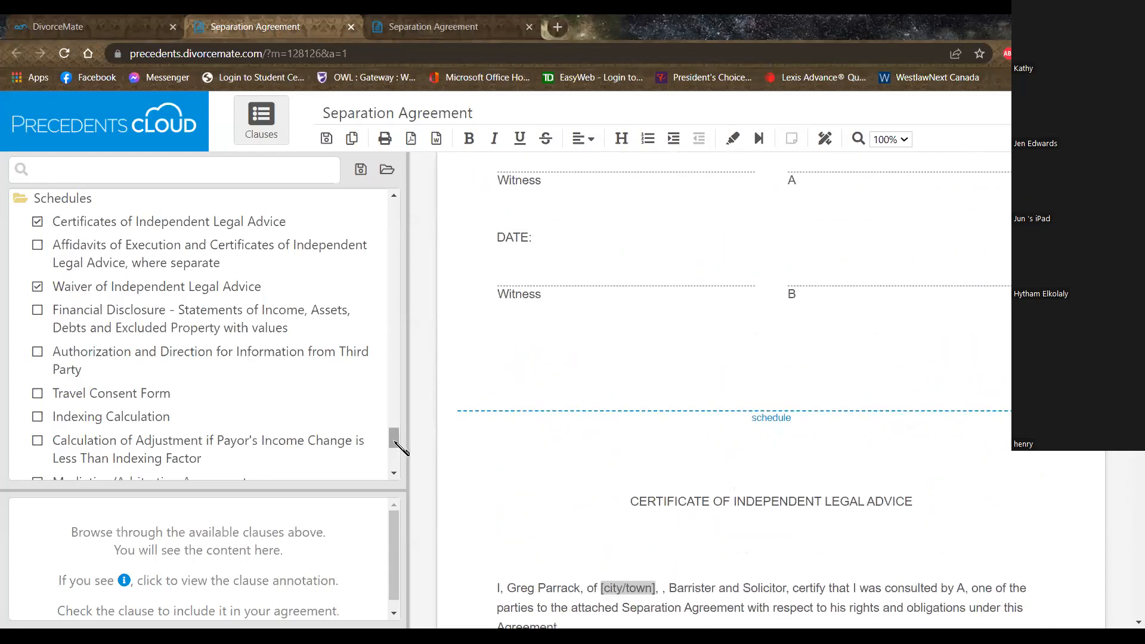
pyautogui.scroll(-3)
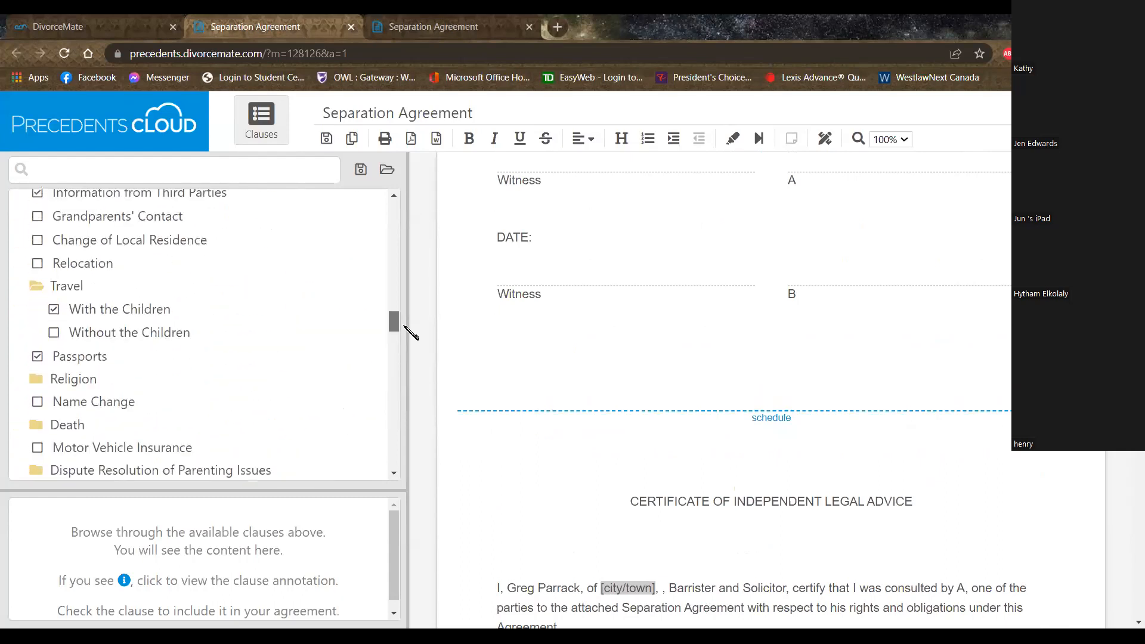
pyautogui.scroll(-3)
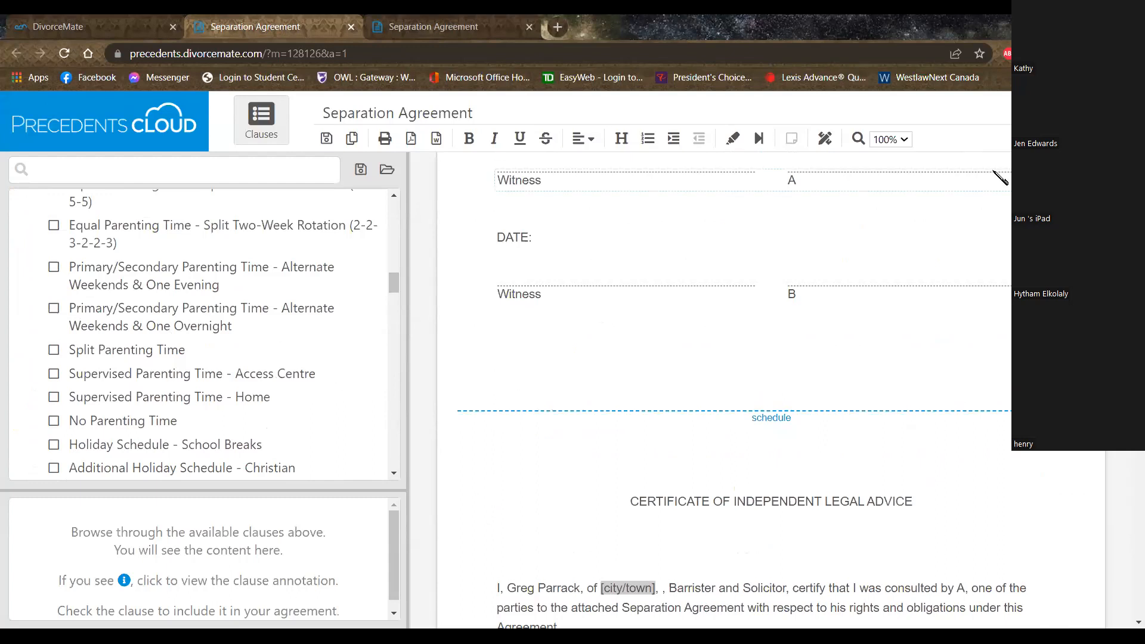
pyautogui.moveTo(1000, 155)
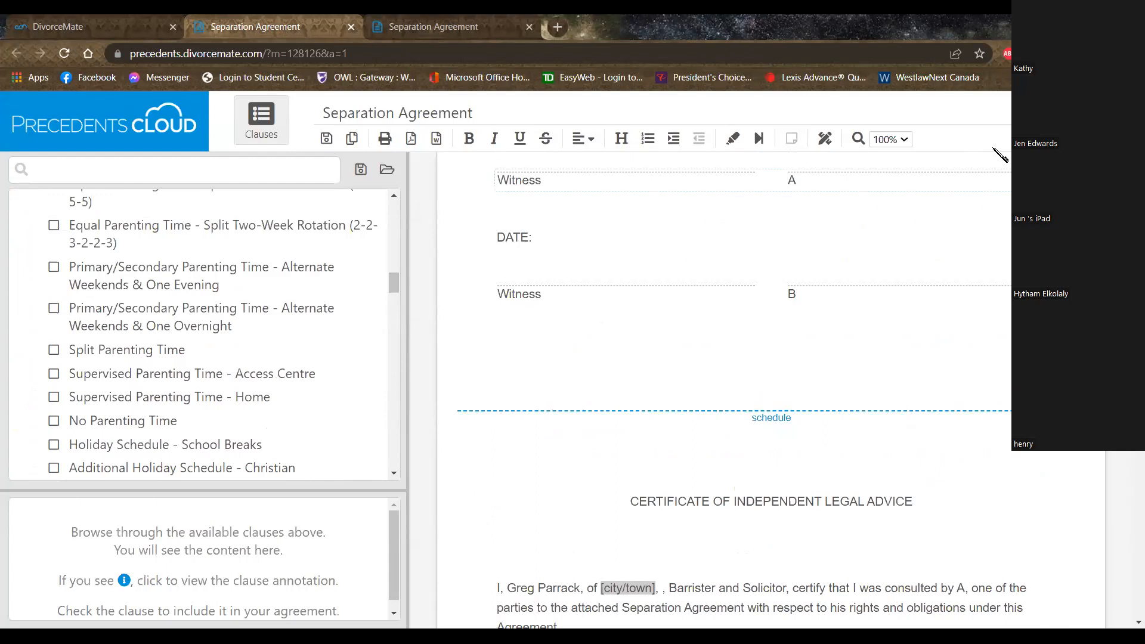